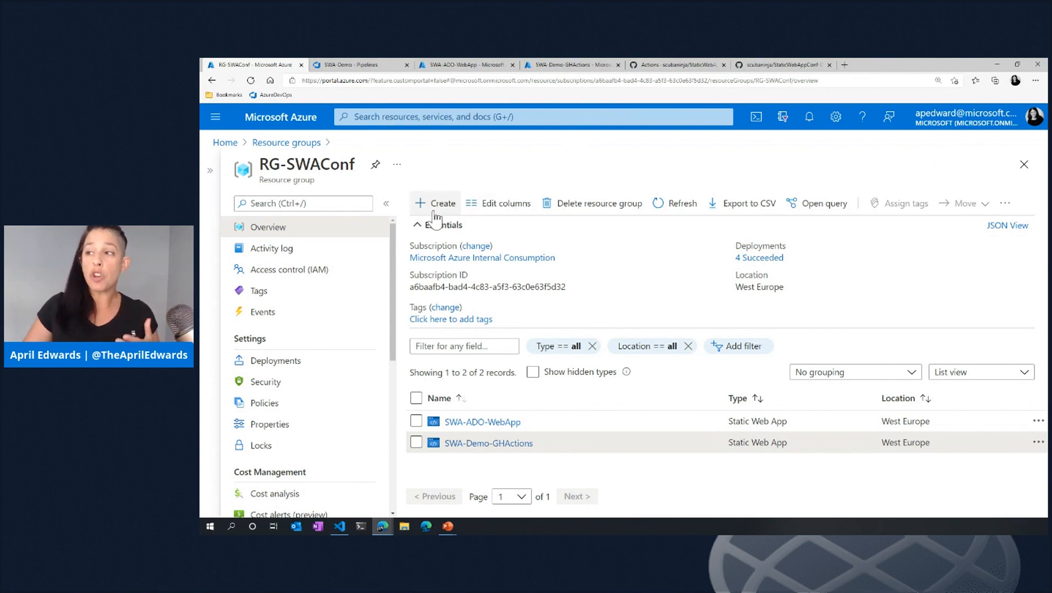
Search the marketplace from RG-SWAConf for 'static' to reach the Static Web App offer
left_click(435, 203)
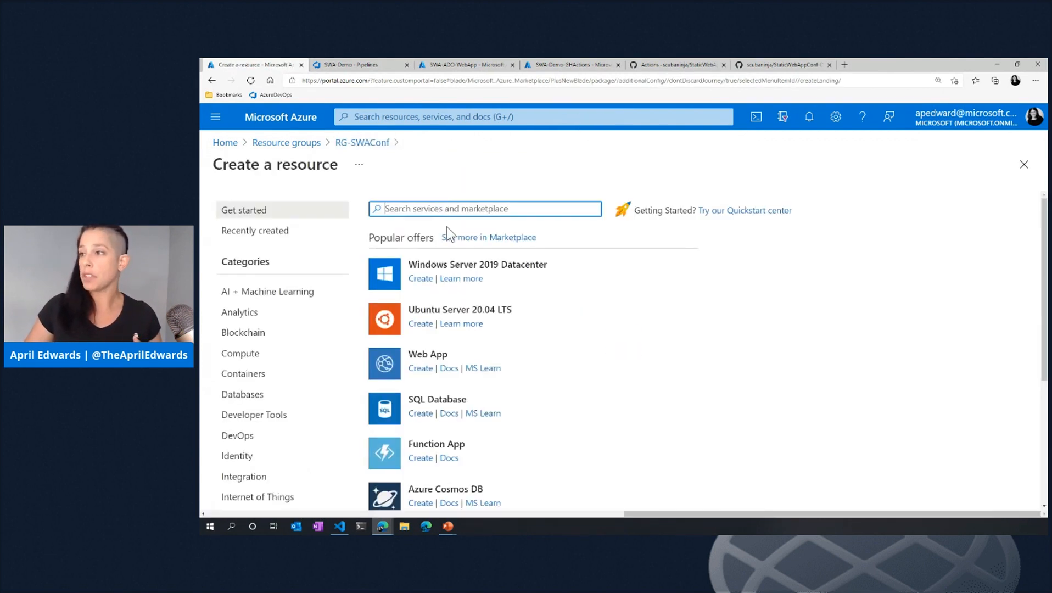
type("stati")
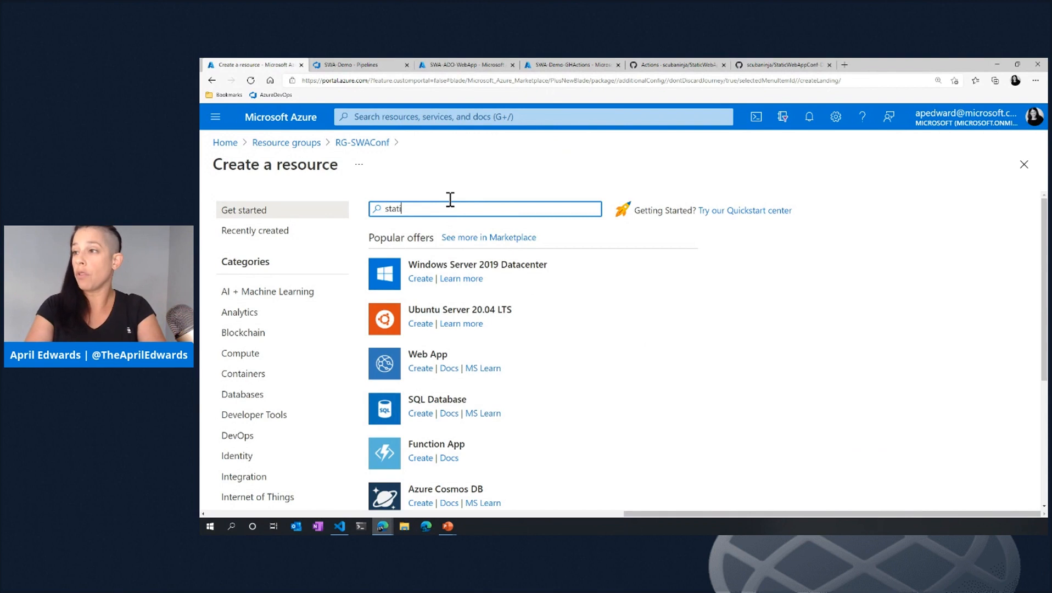
key("Return")
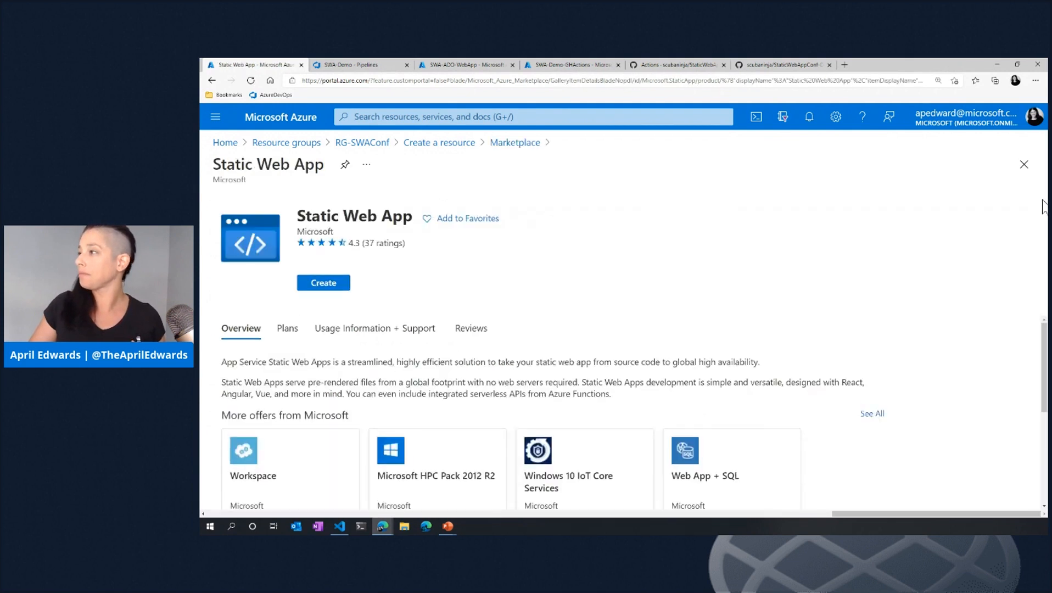
Start a Static Web App named SWADemo with source Other, then view SWA-ADO-WebApp
left_click(322, 283)
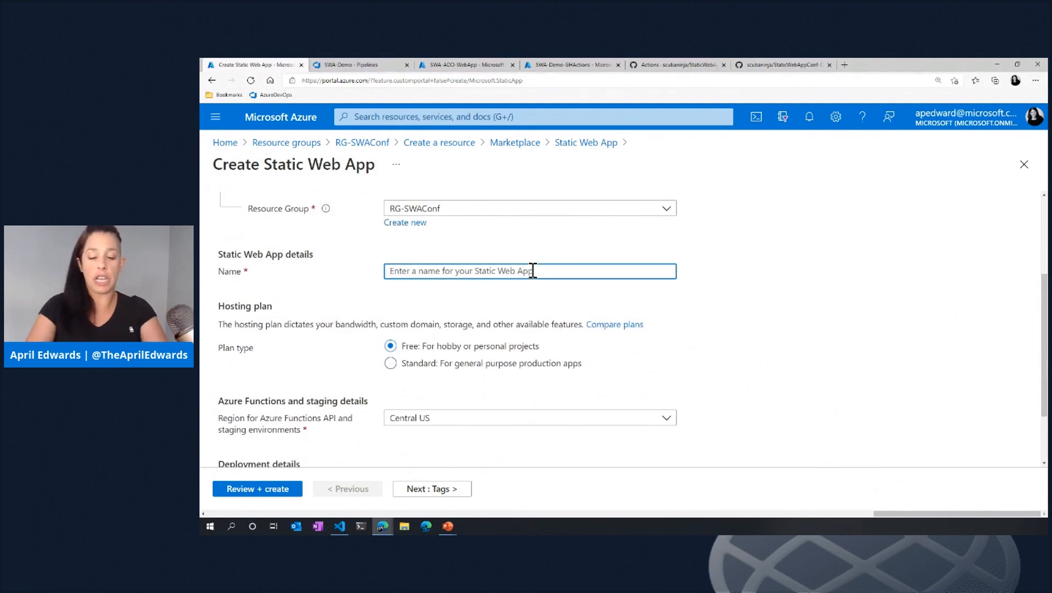
type("S")
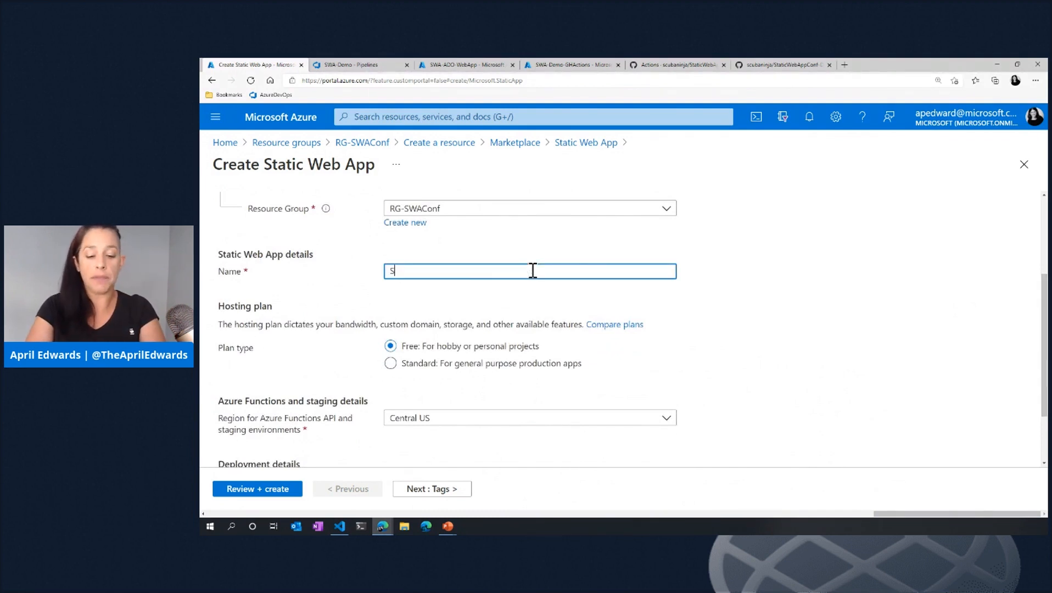
type("WADemo")
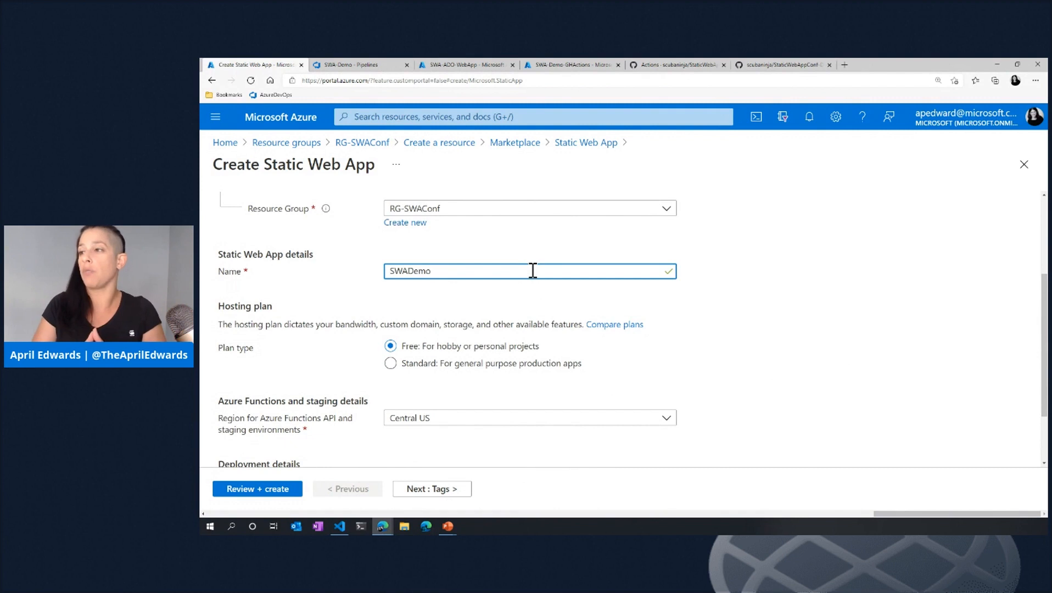
mouse_move(1024, 288)
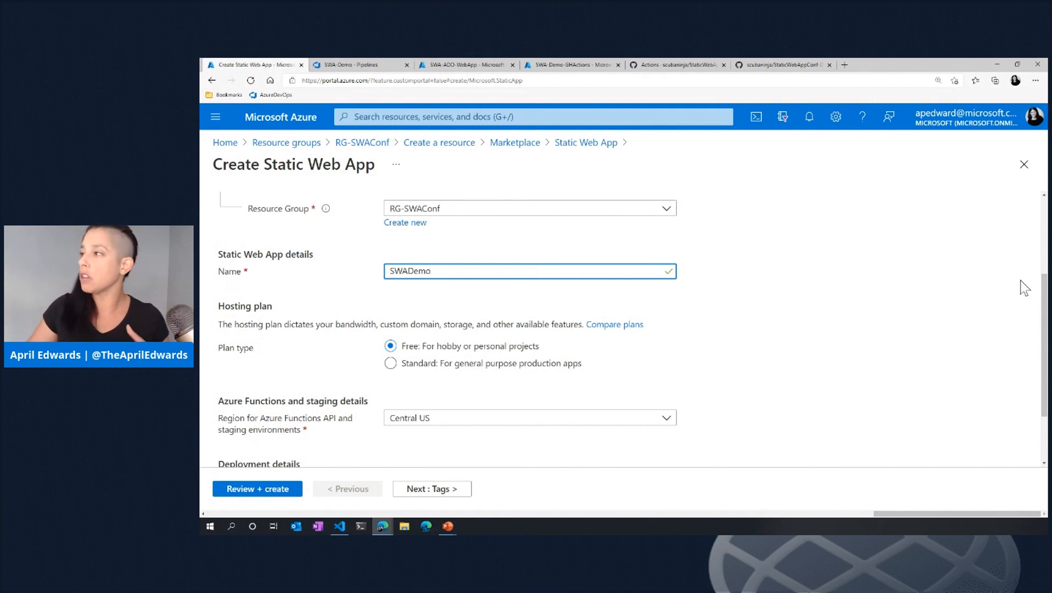
scroll("down", 3)
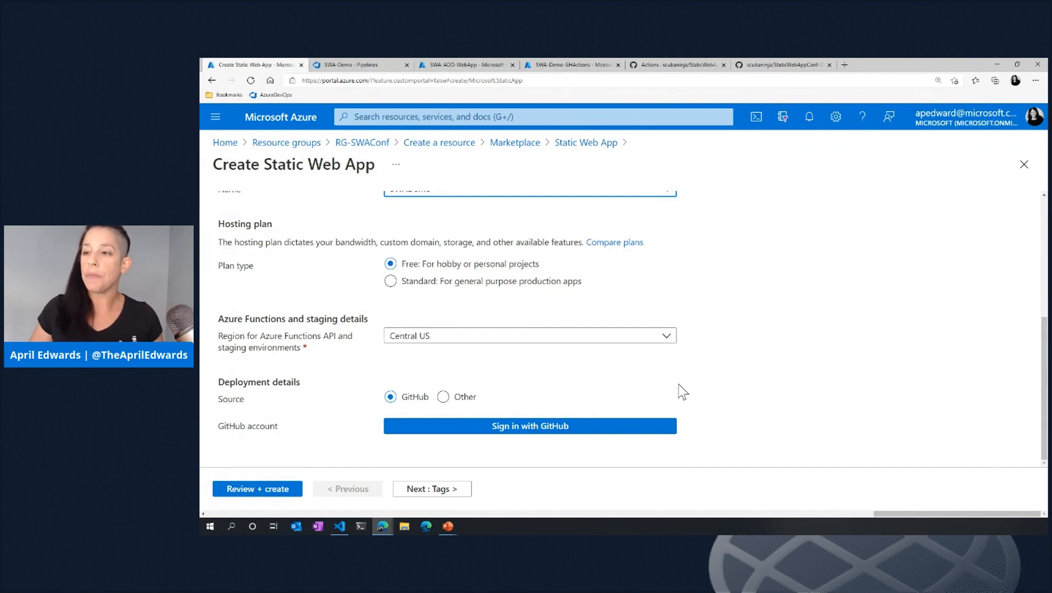
mouse_move(679, 387)
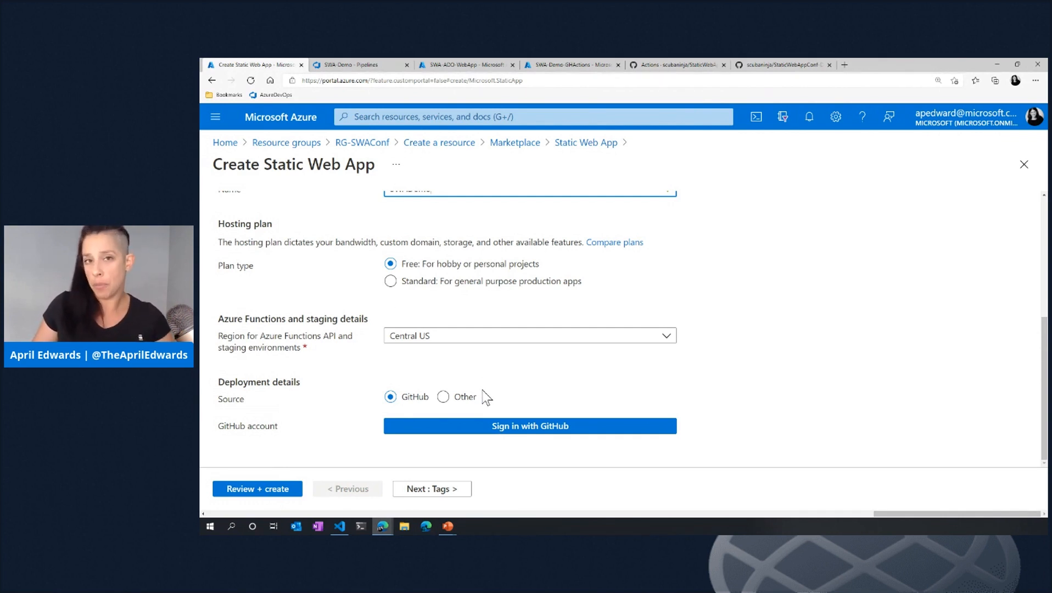
left_click(442, 396)
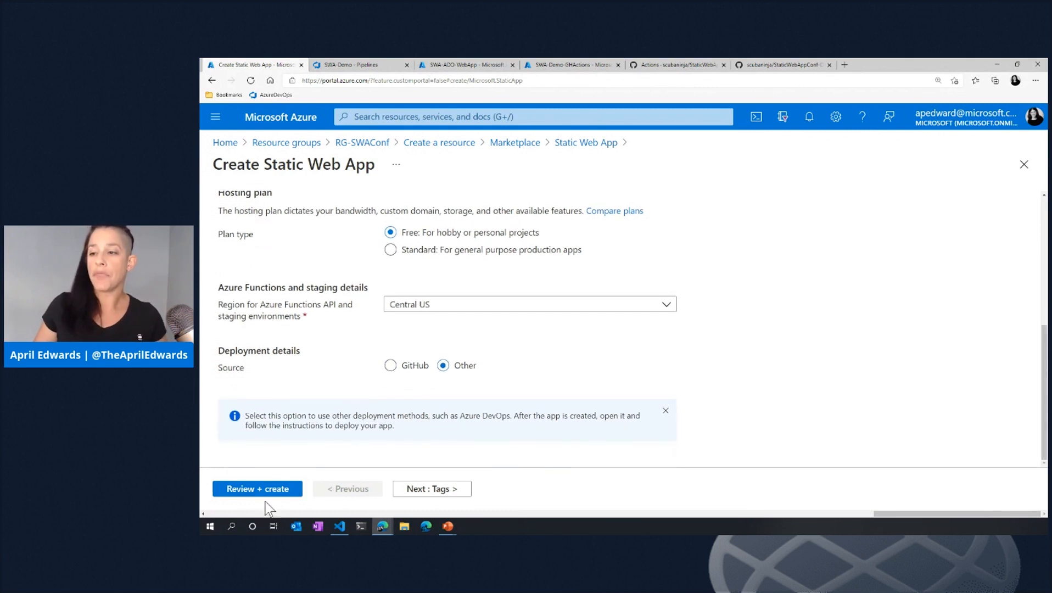
mouse_move(257, 488)
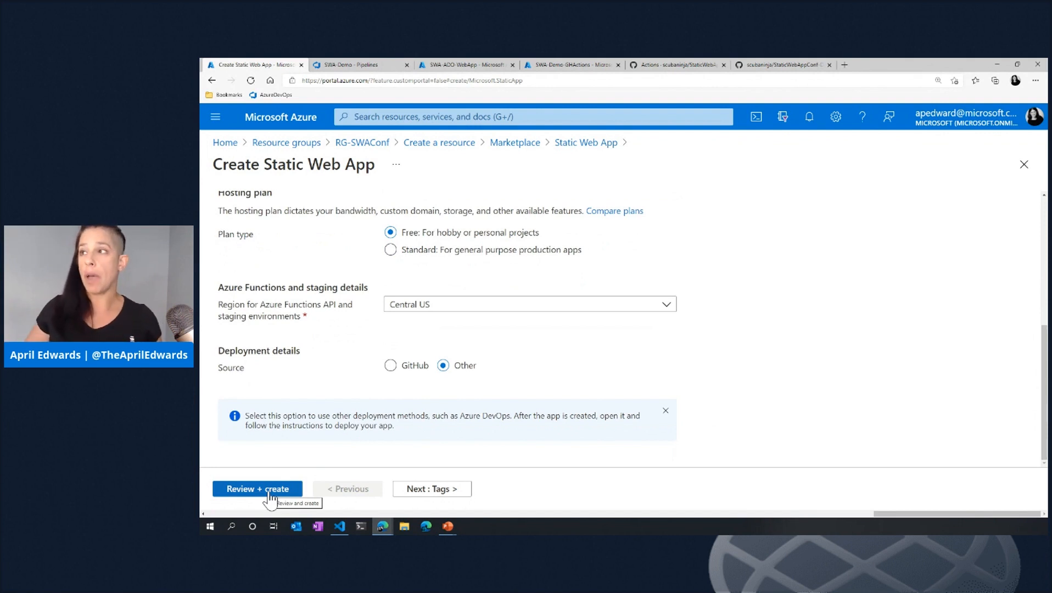
left_click(464, 65)
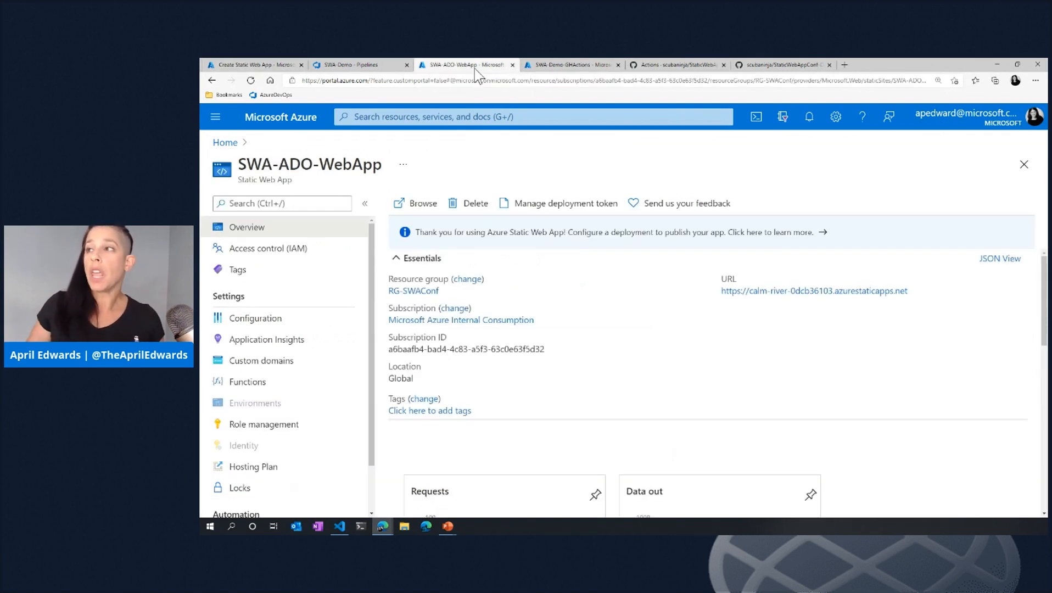
mouse_move(615, 297)
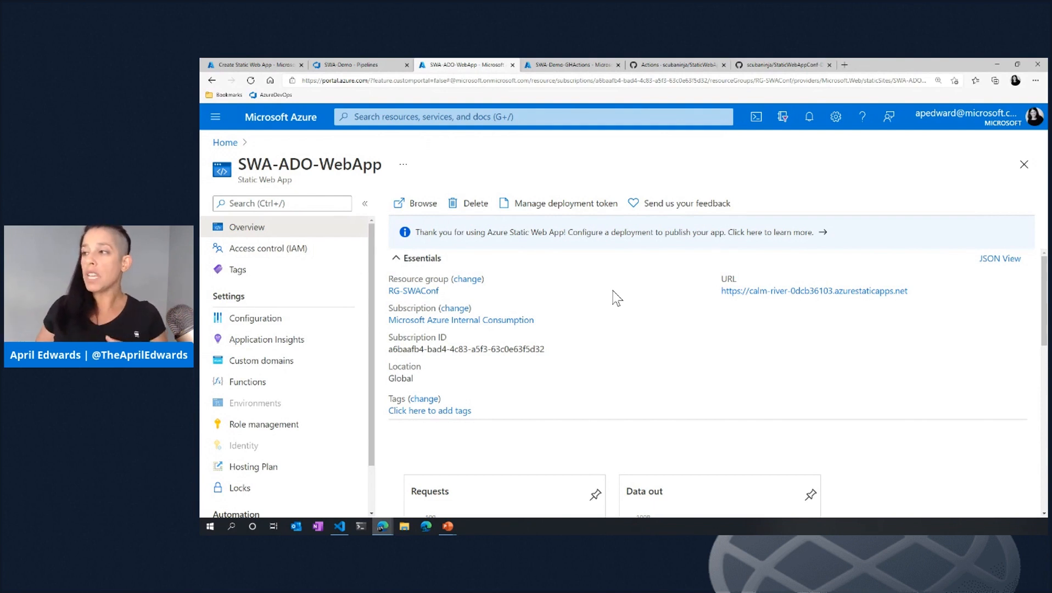
mouse_move(565, 202)
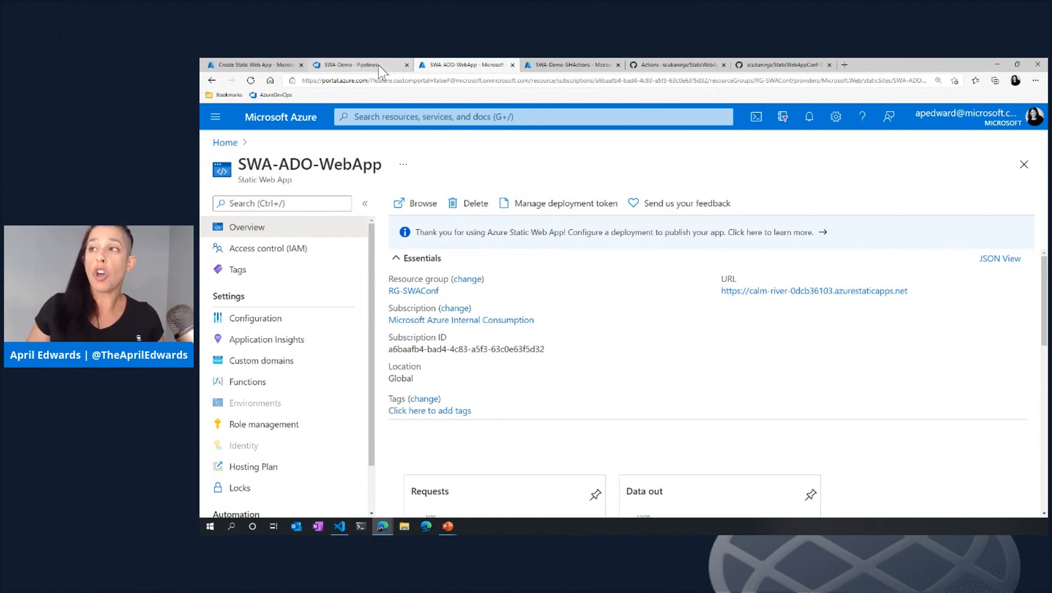
Open the Deploy Azure Static Web App task in SWA-Demo and select the API token line
left_click(361, 64)
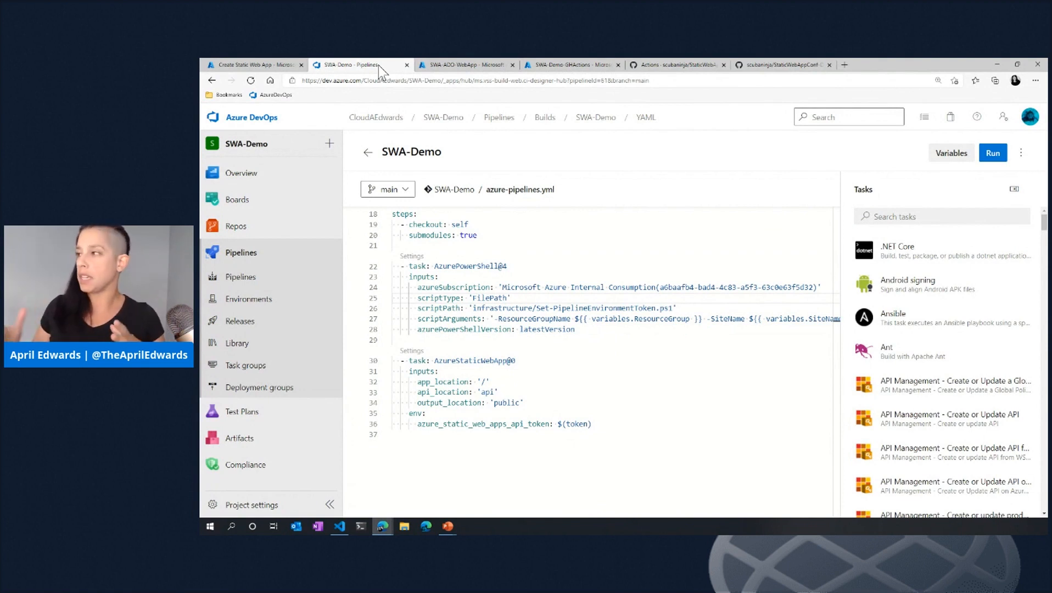
mouse_move(818, 261)
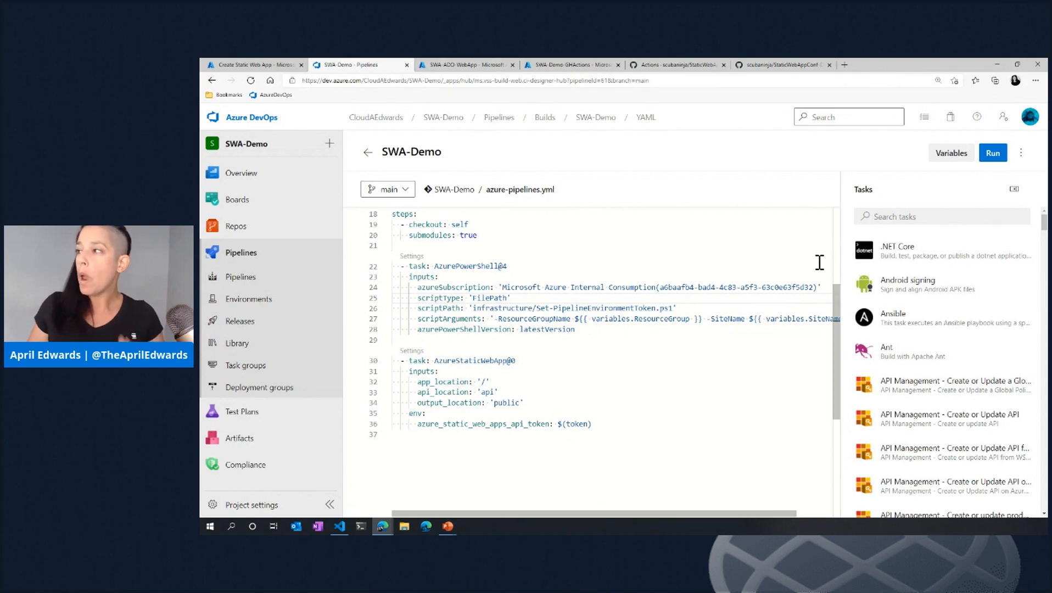
type("sta")
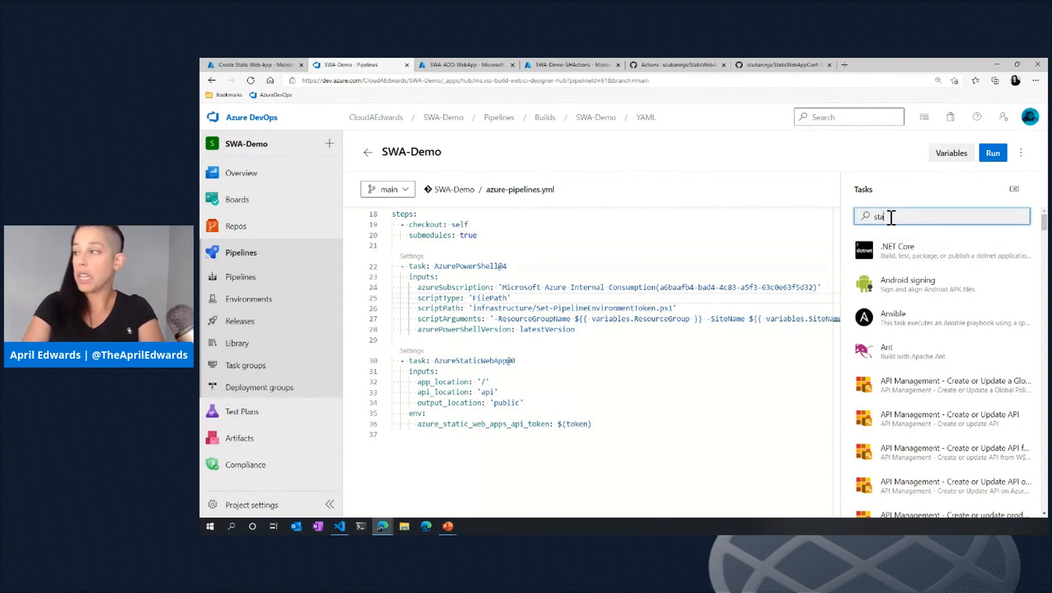
type("tic")
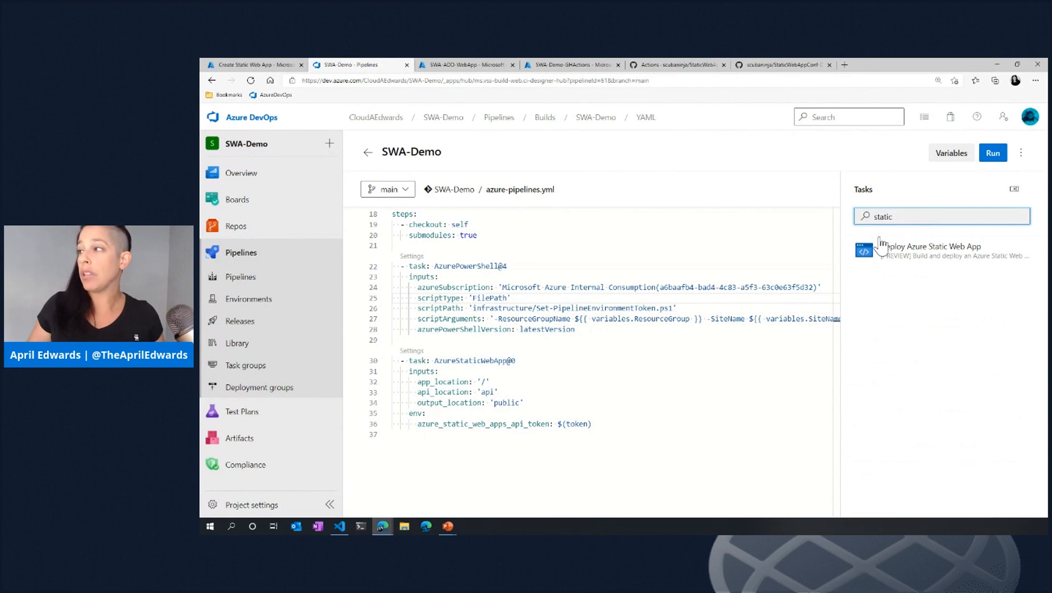
left_click(932, 251)
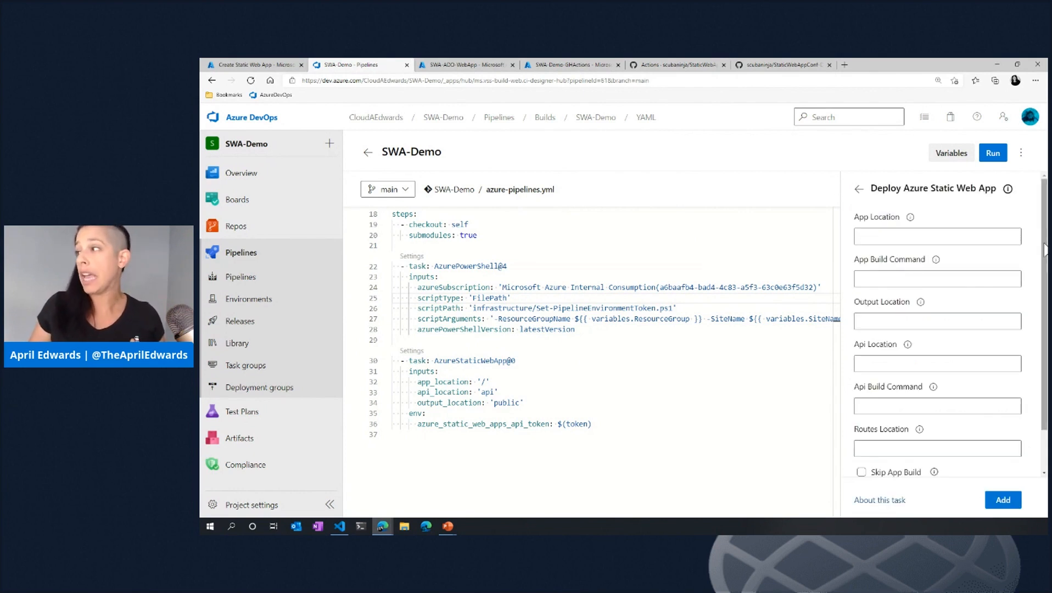
scroll("down", 3)
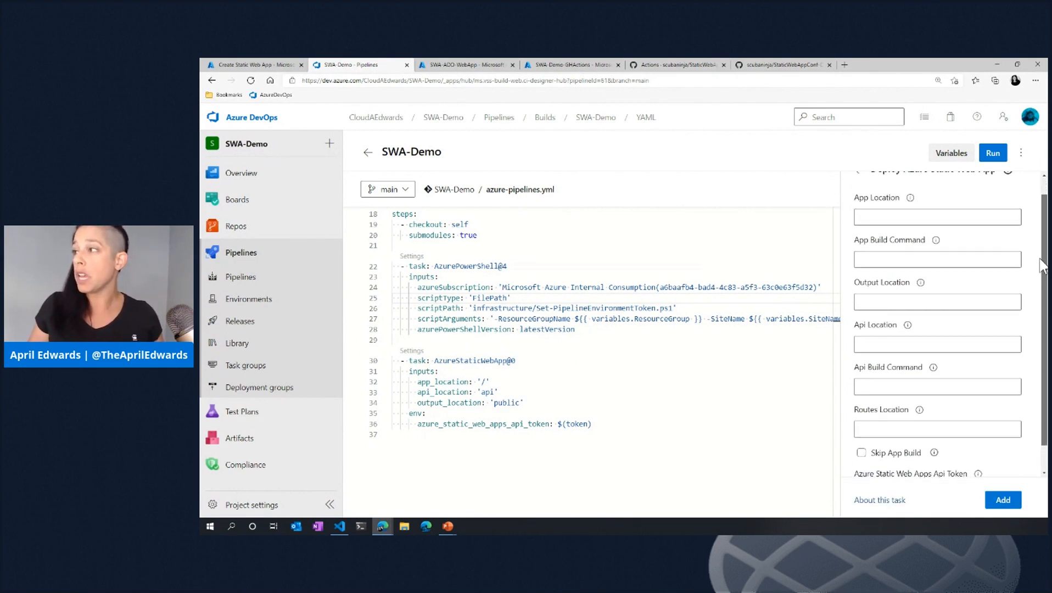
scroll("down", 3)
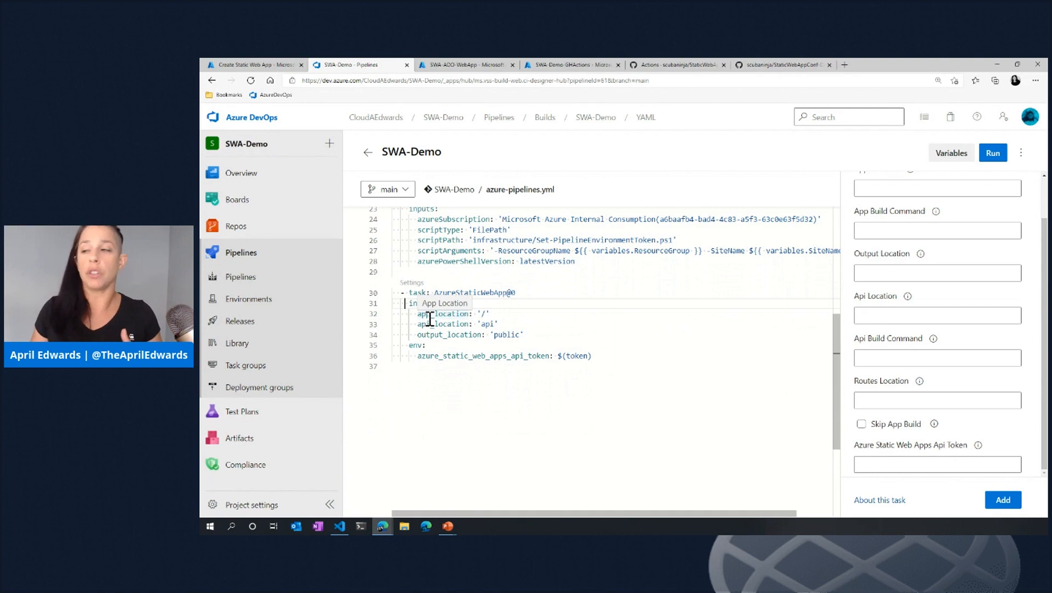
mouse_move(590, 355)
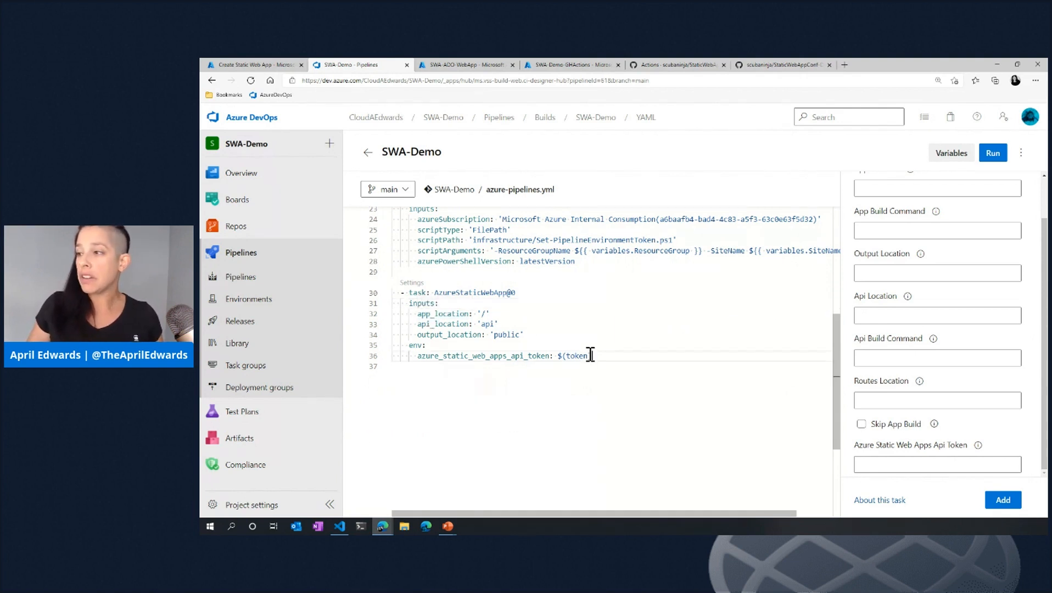
double_click(503, 355)
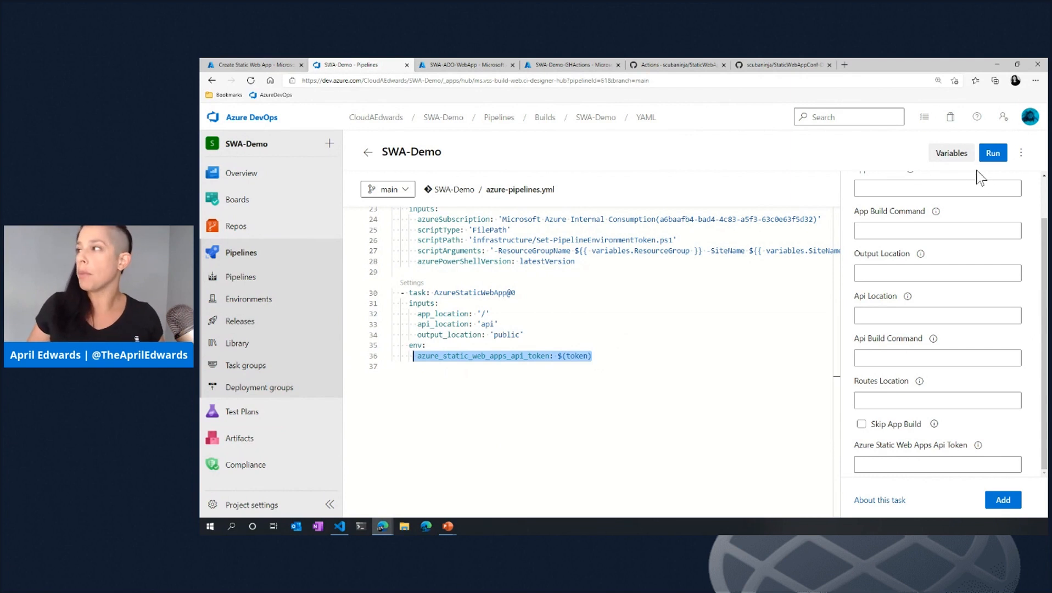
left_click(950, 152)
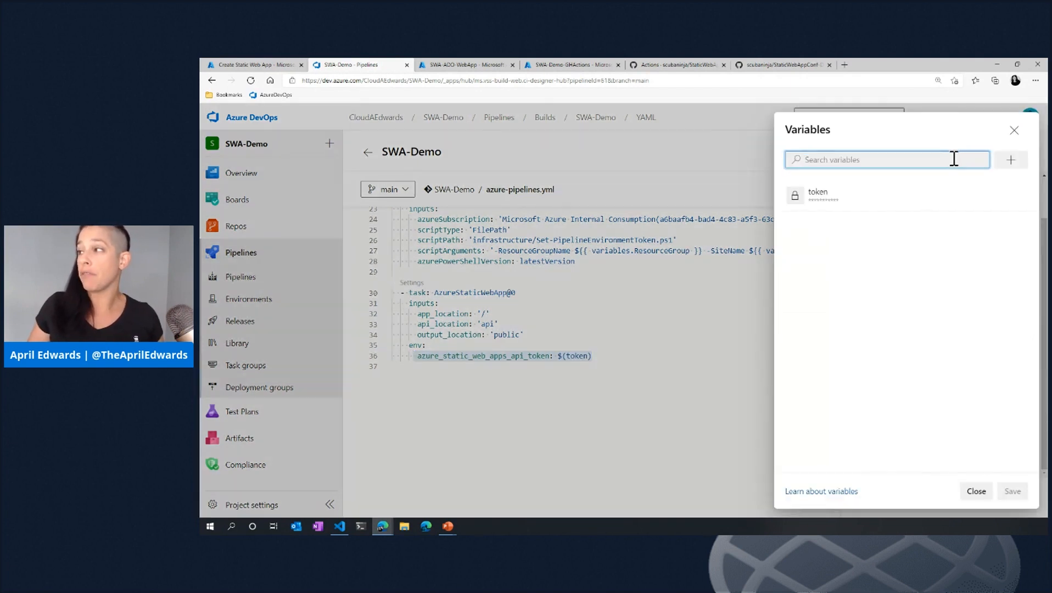
mouse_move(623, 346)
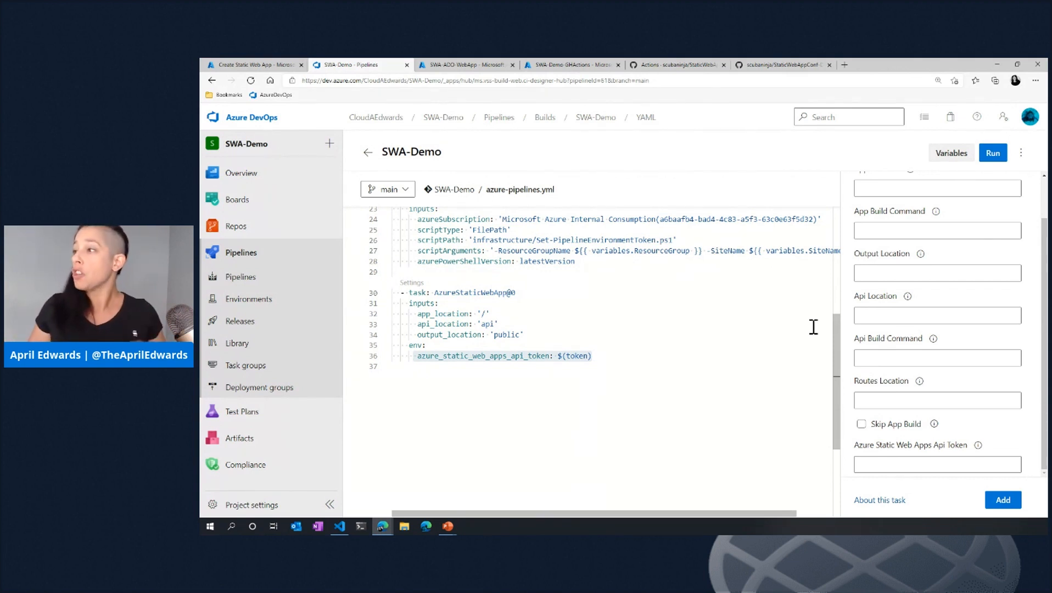
Review the AzurePowerShell@4 token step, then return to the Create Static Web App form
scroll("up", 3)
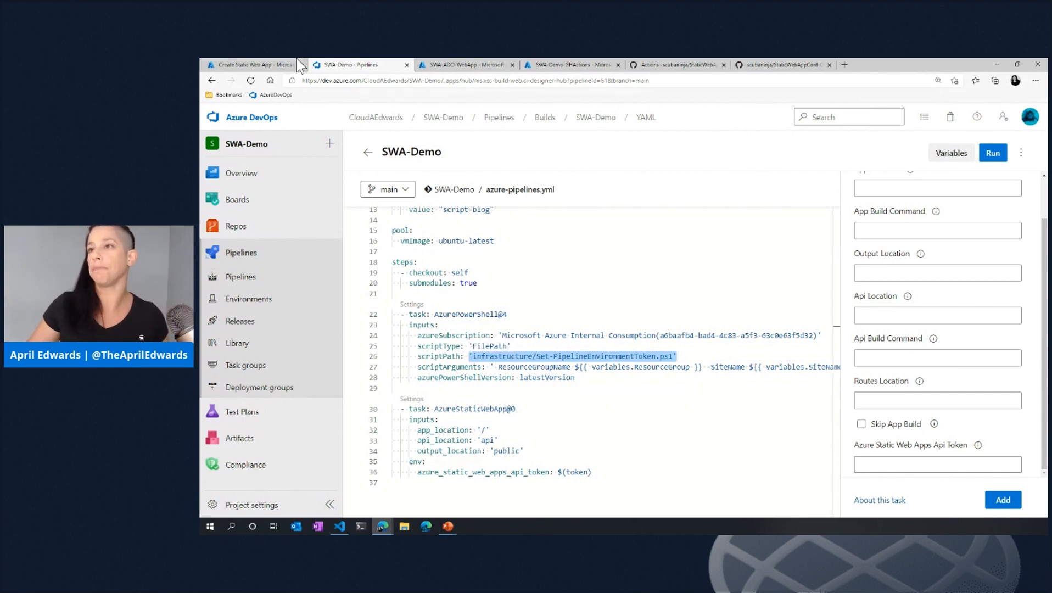
left_click(248, 64)
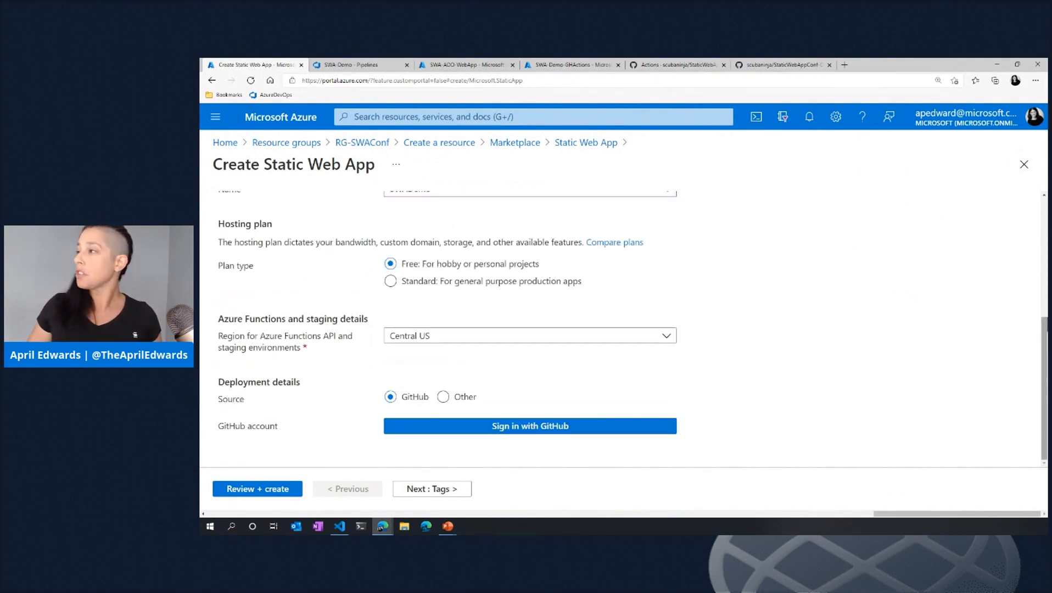
mouse_move(529, 425)
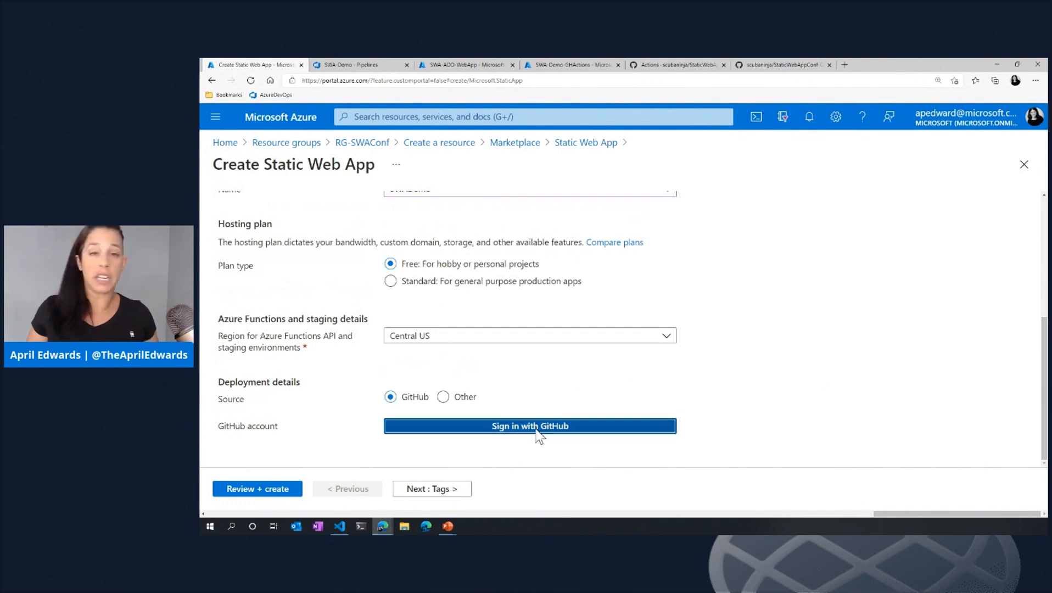
Sign in with GitHub and authorize Azure Static Web Apps access
left_click(530, 426)
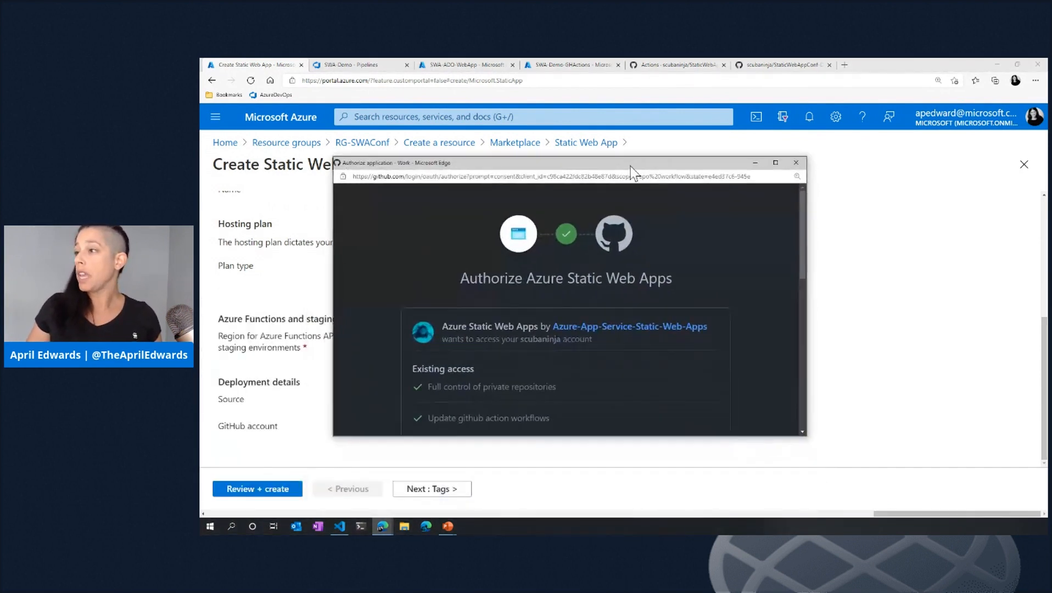
scroll("down", 3)
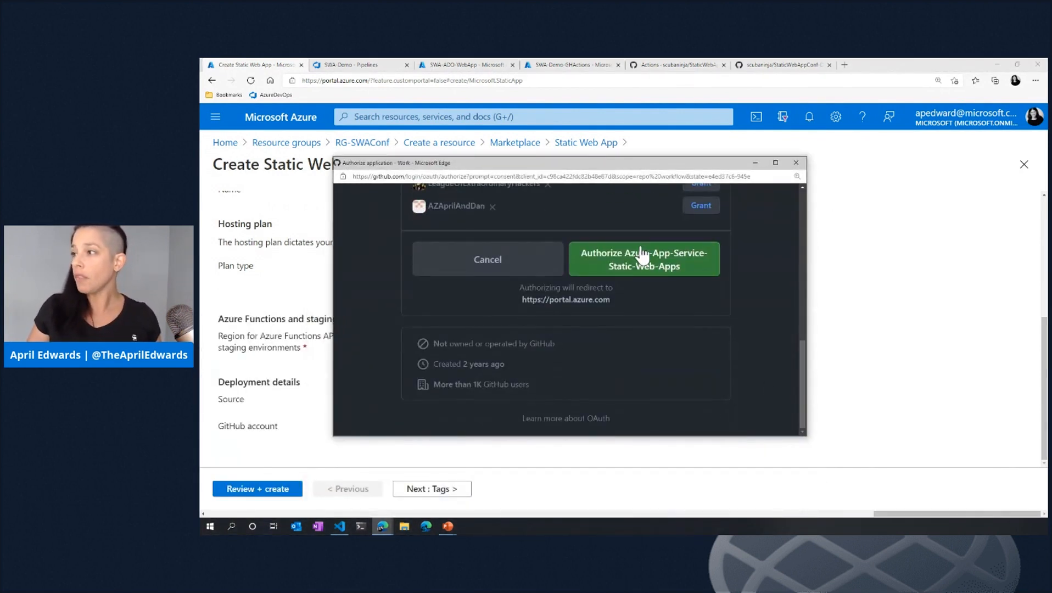
left_click(643, 259)
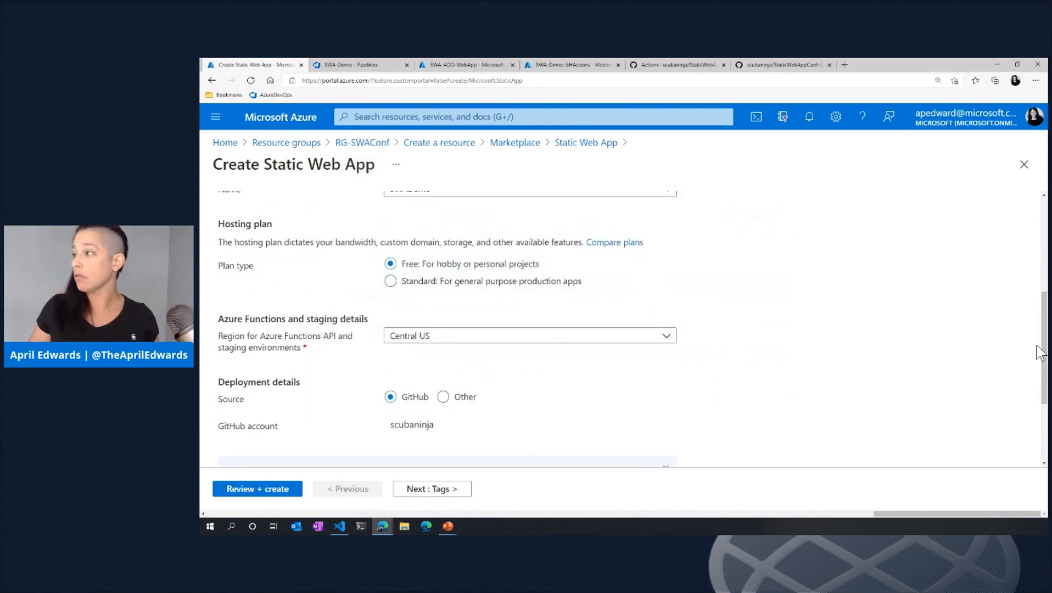
scroll("down", 3)
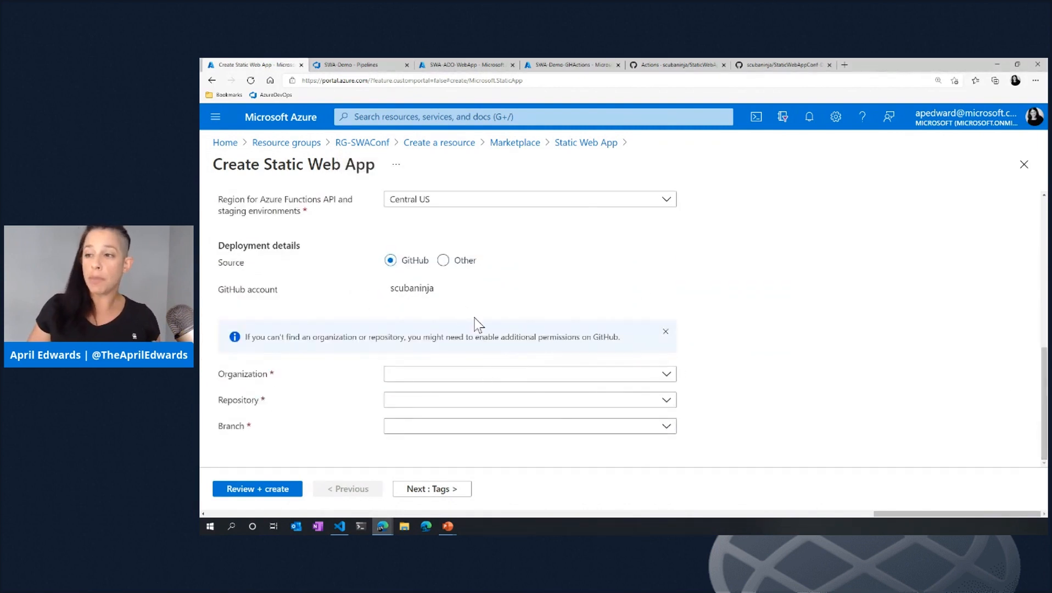
Select organization scubaninja, repository StaticWebAppConf-Demo and branch main
left_click(529, 373)
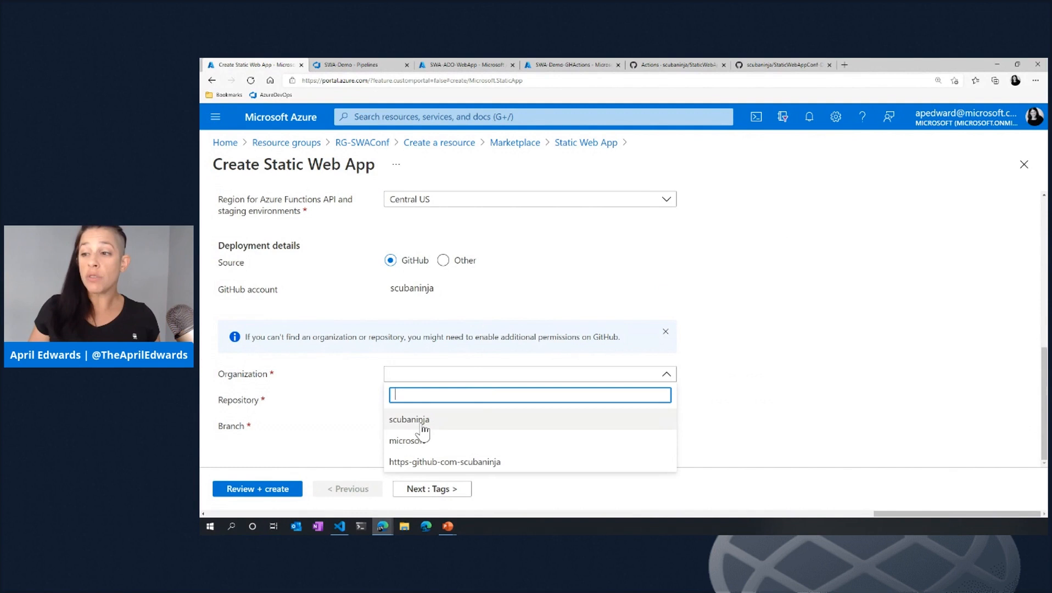
left_click(408, 419)
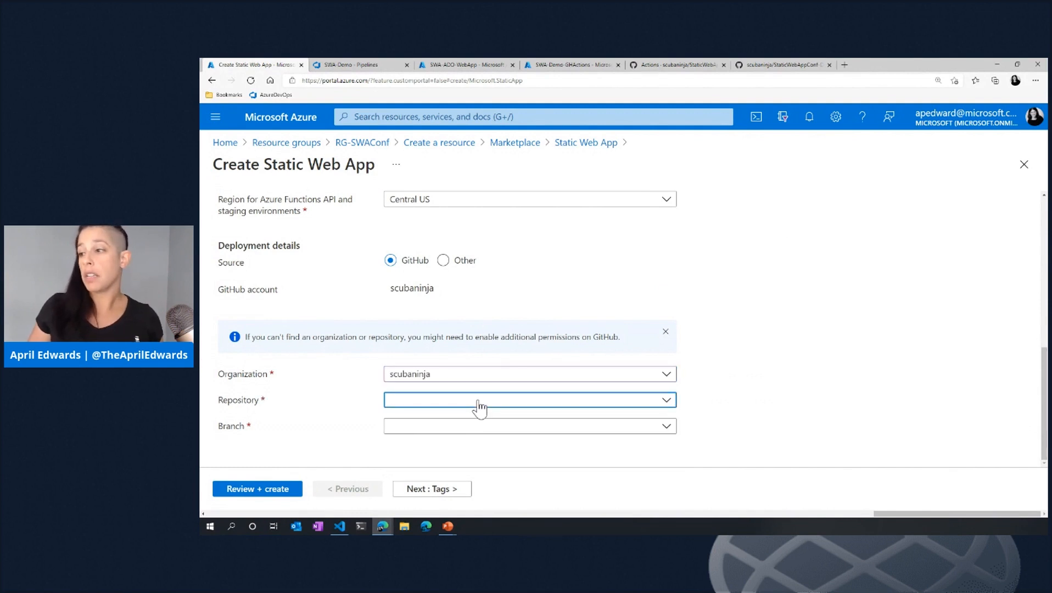
left_click(529, 400)
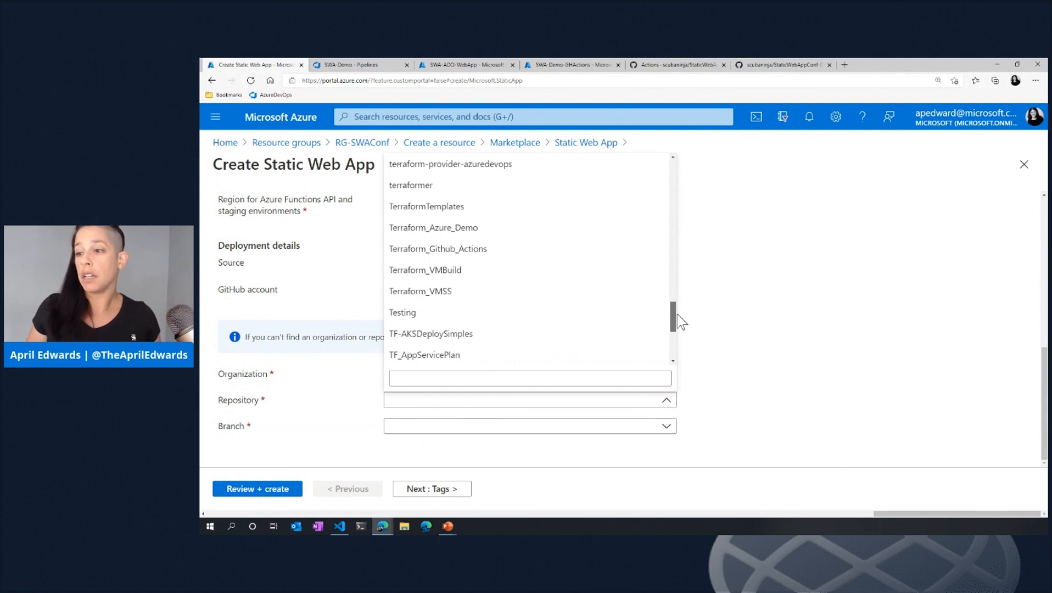
scroll("up", 3)
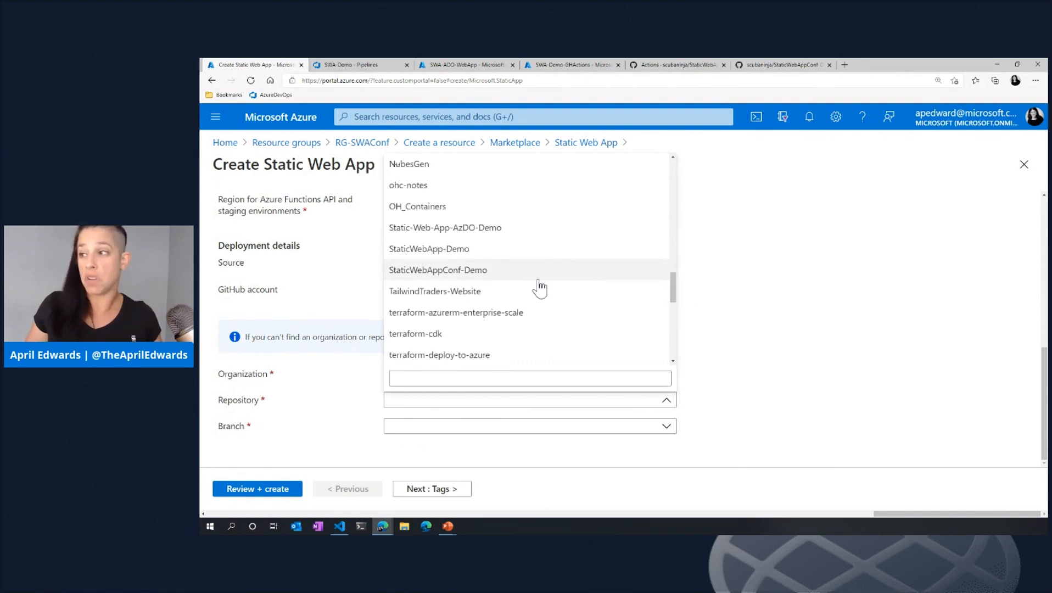
left_click(437, 270)
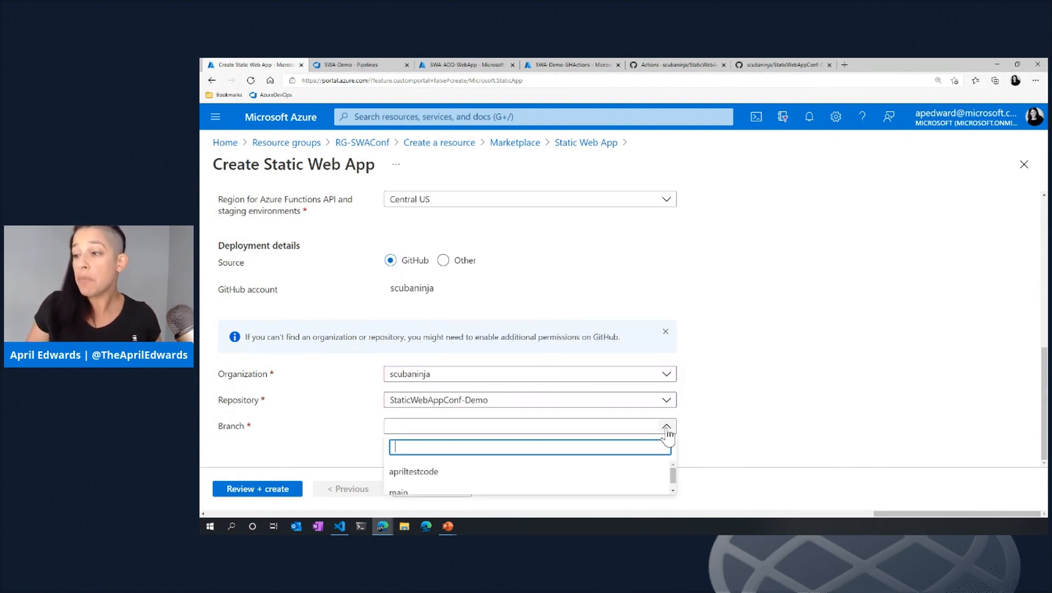
left_click(665, 426)
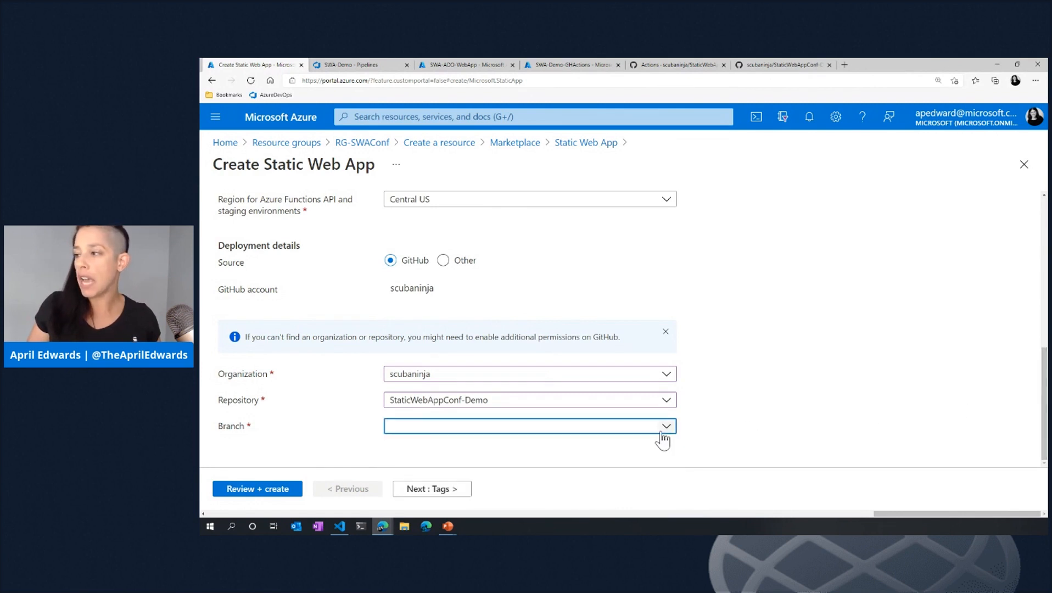
left_click(664, 426)
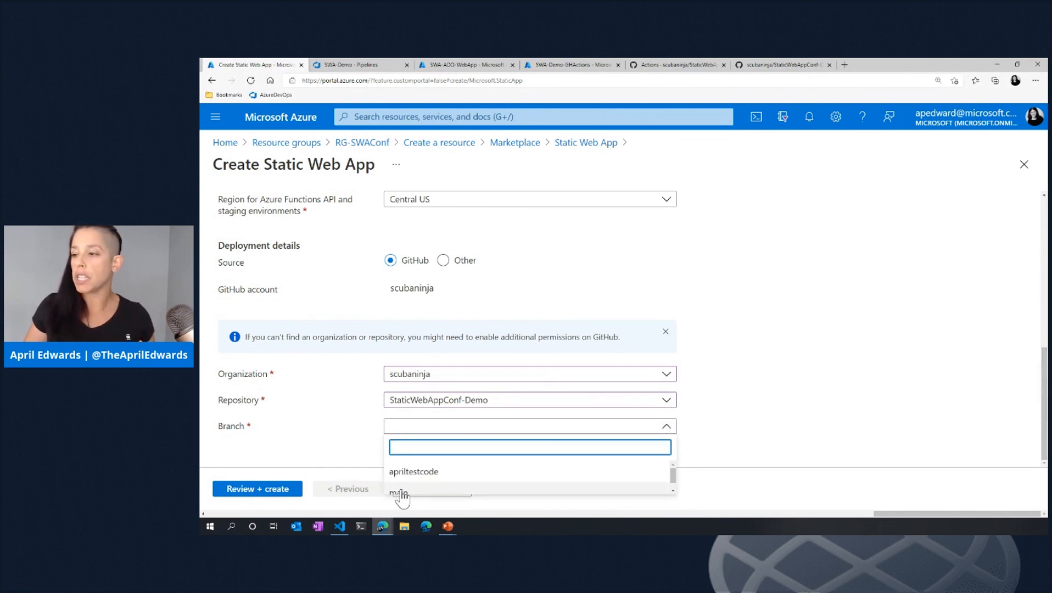
left_click(399, 493)
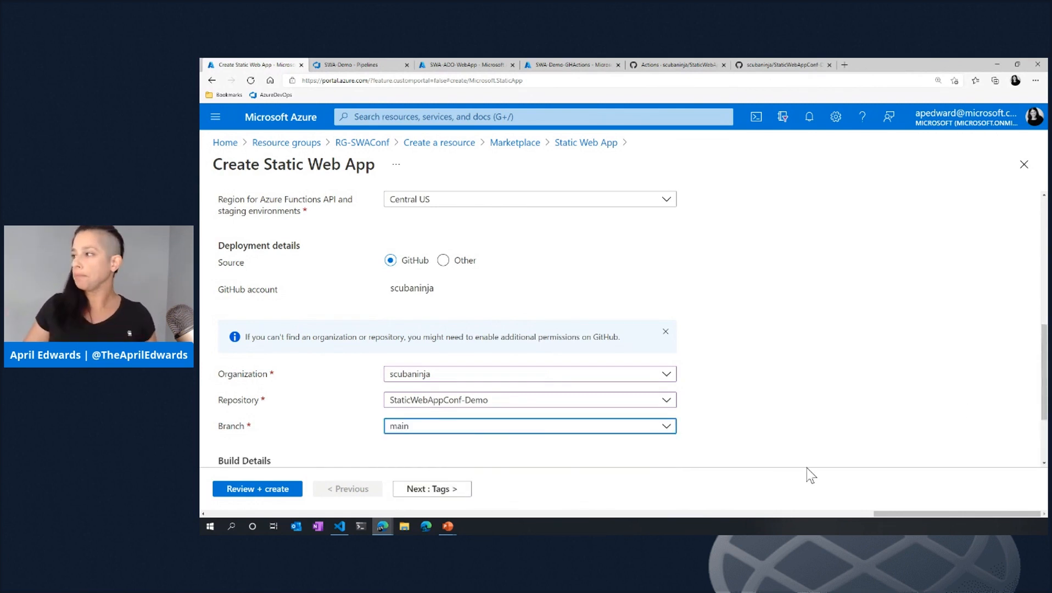
scroll("down", 3)
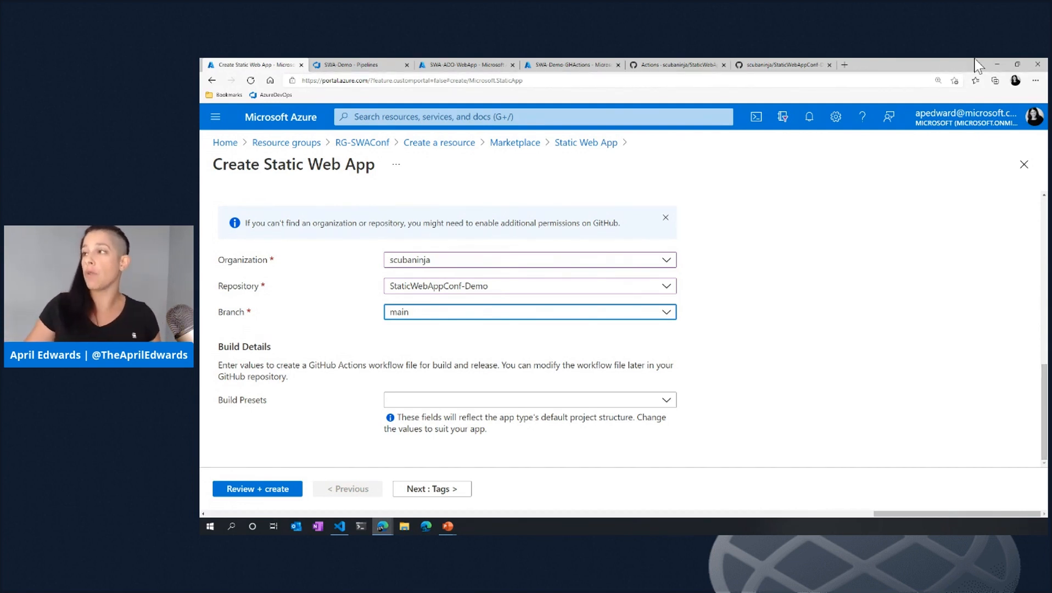
left_click(677, 65)
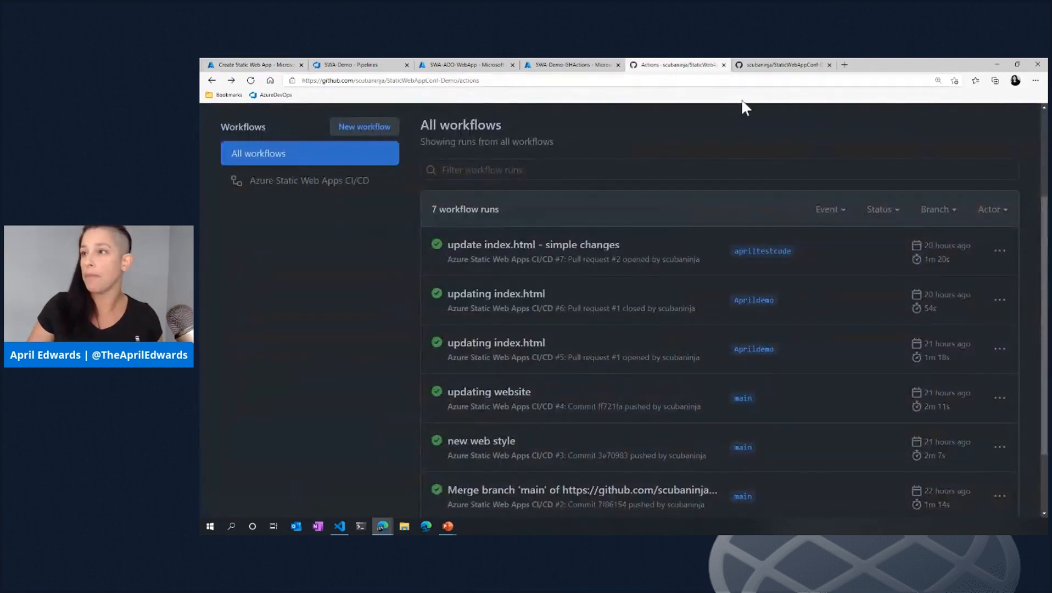
Review the first Azure Static Web Apps CI/CD run's workflow file and Build and Deploy Job
scroll("down", 3)
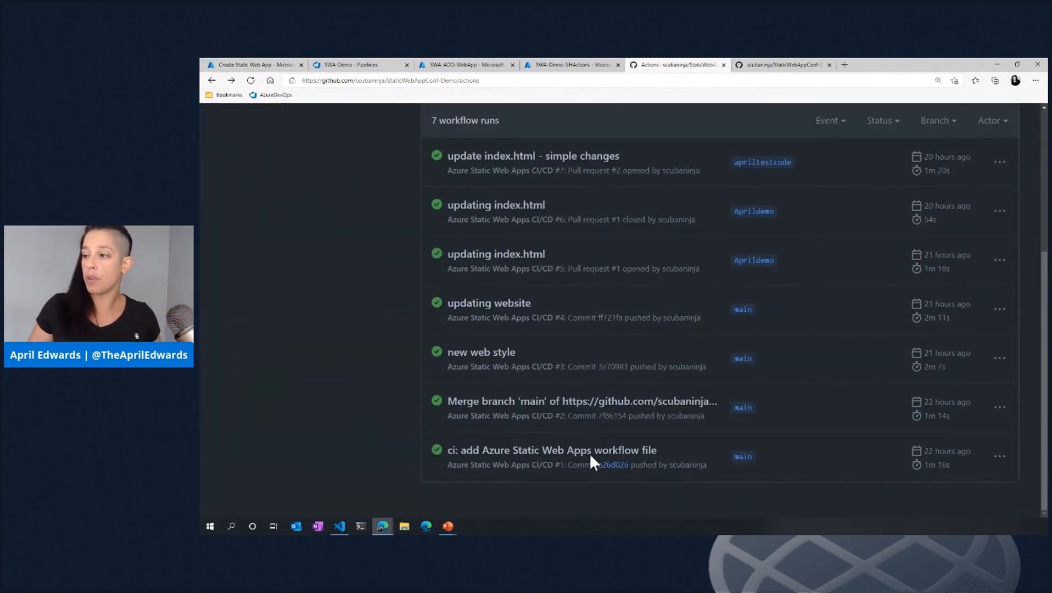
mouse_move(476, 462)
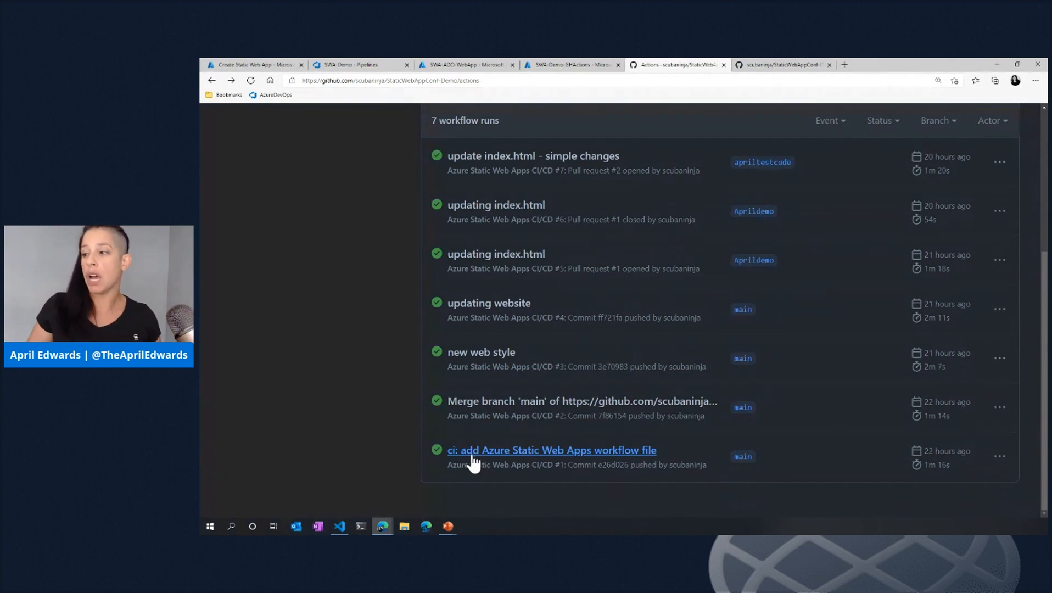
mouse_move(559, 460)
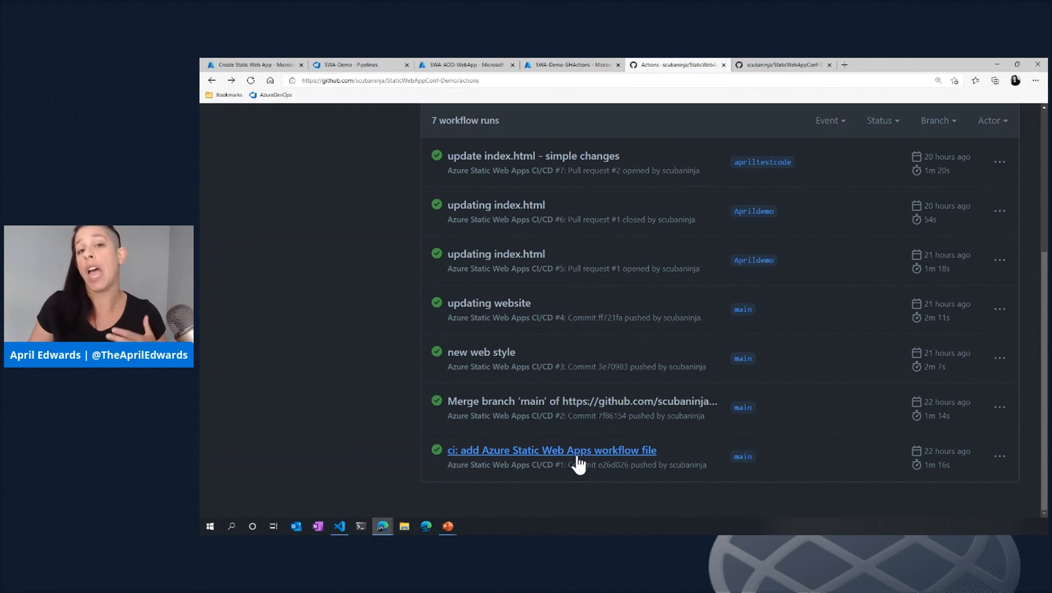
left_click(1000, 456)
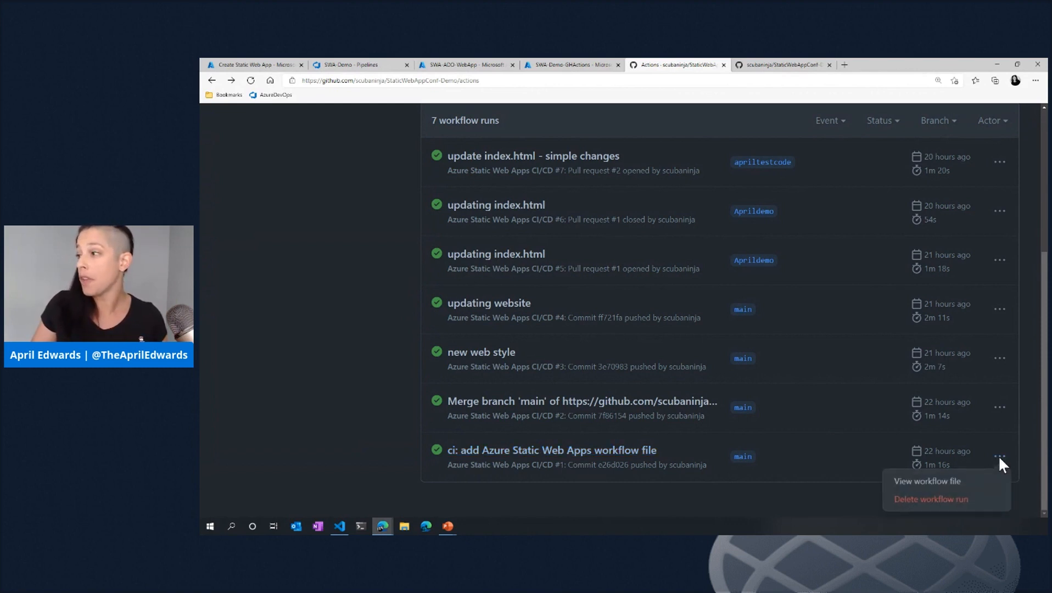
left_click(925, 481)
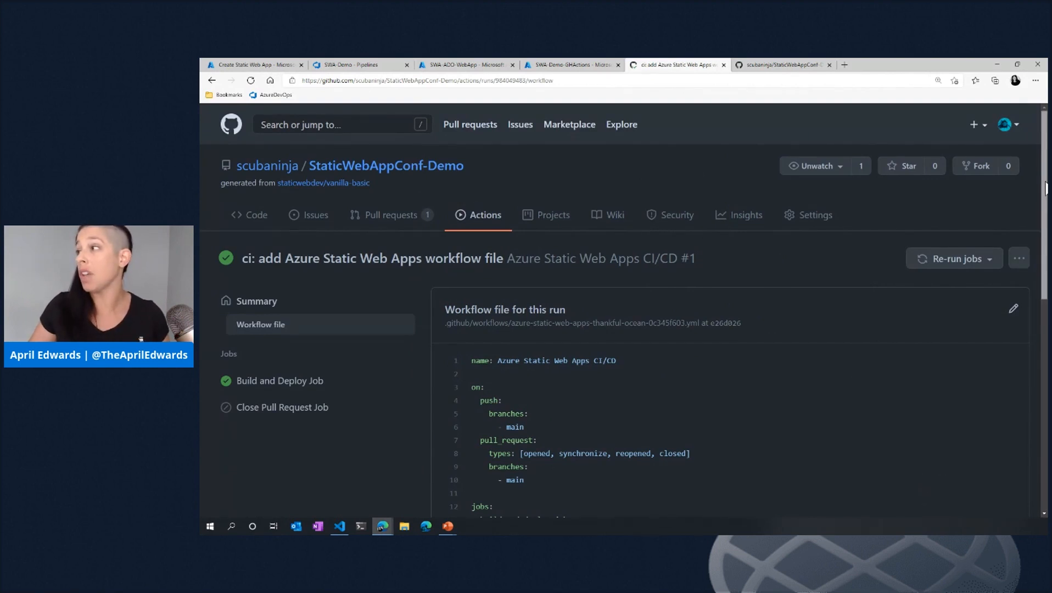
scroll("down", 3)
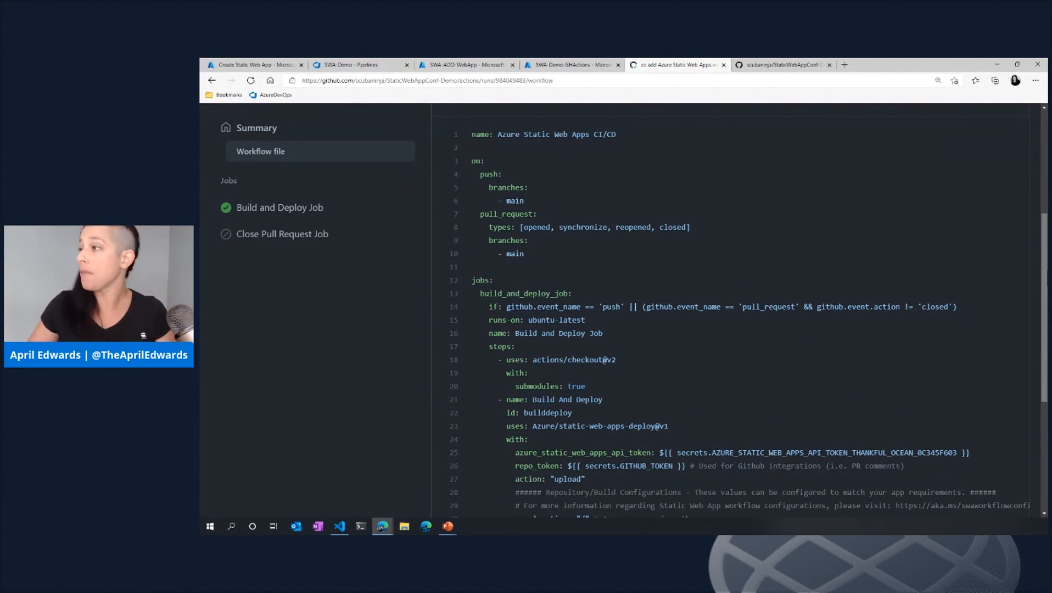
scroll("down", 3)
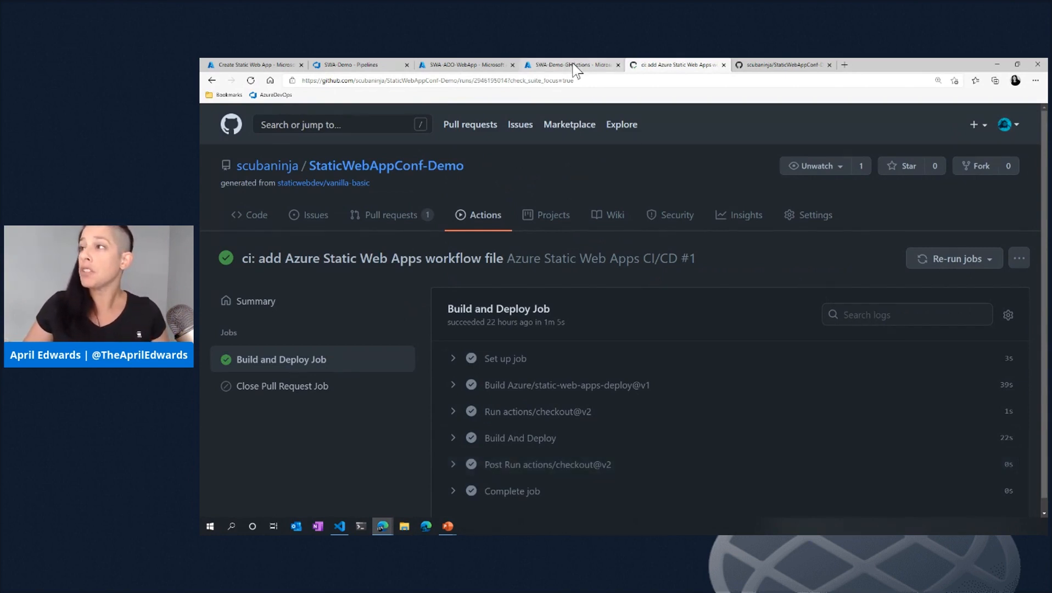
left_click(570, 65)
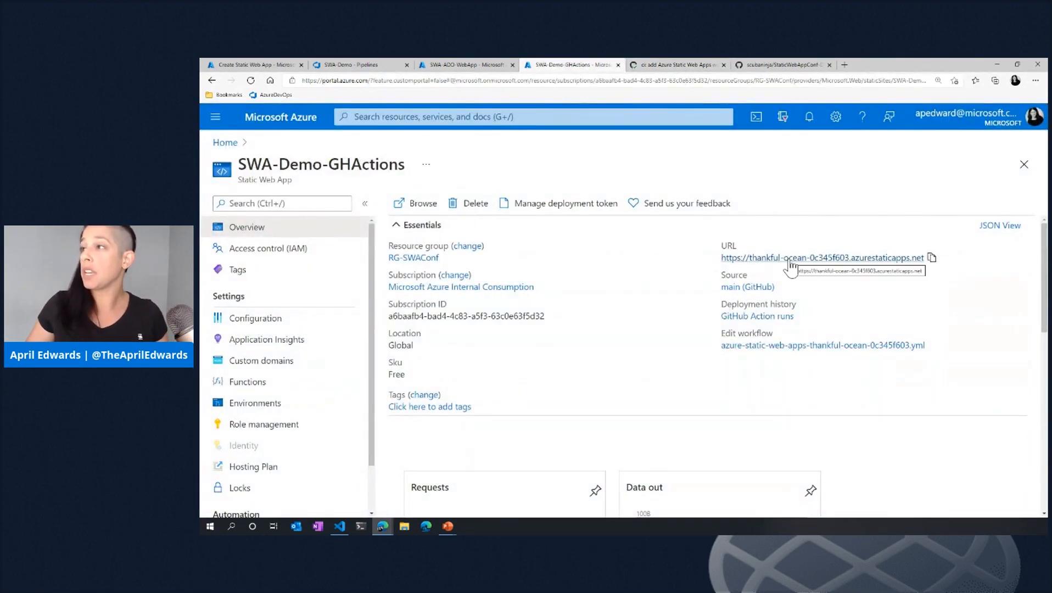
mouse_move(669, 368)
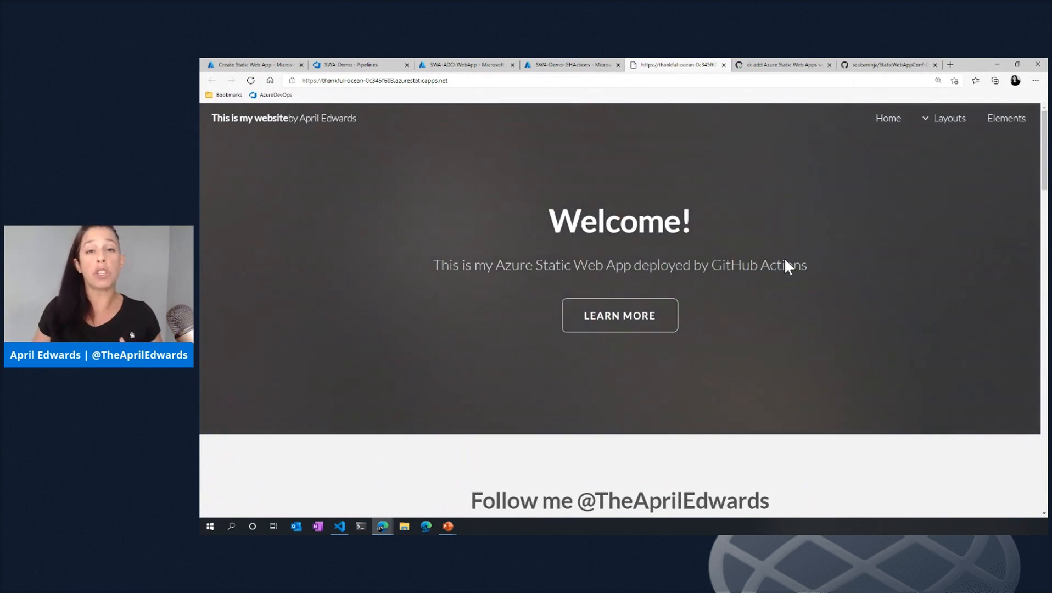
View the live thankful-ocean site, then go to the StaticWebAppConf-Demo GitHub repository
left_click(572, 64)
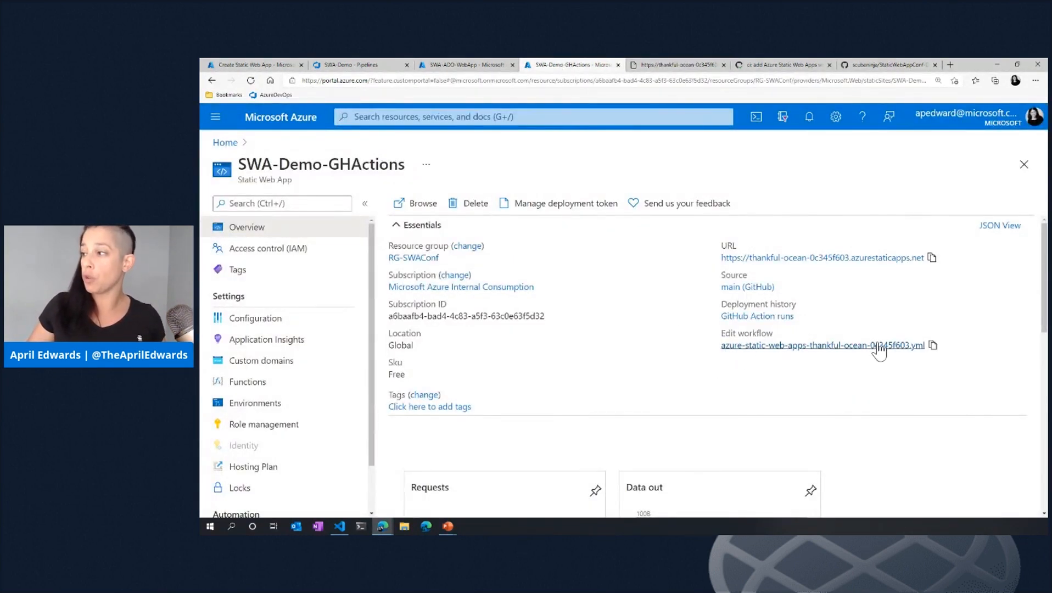
mouse_move(774, 354)
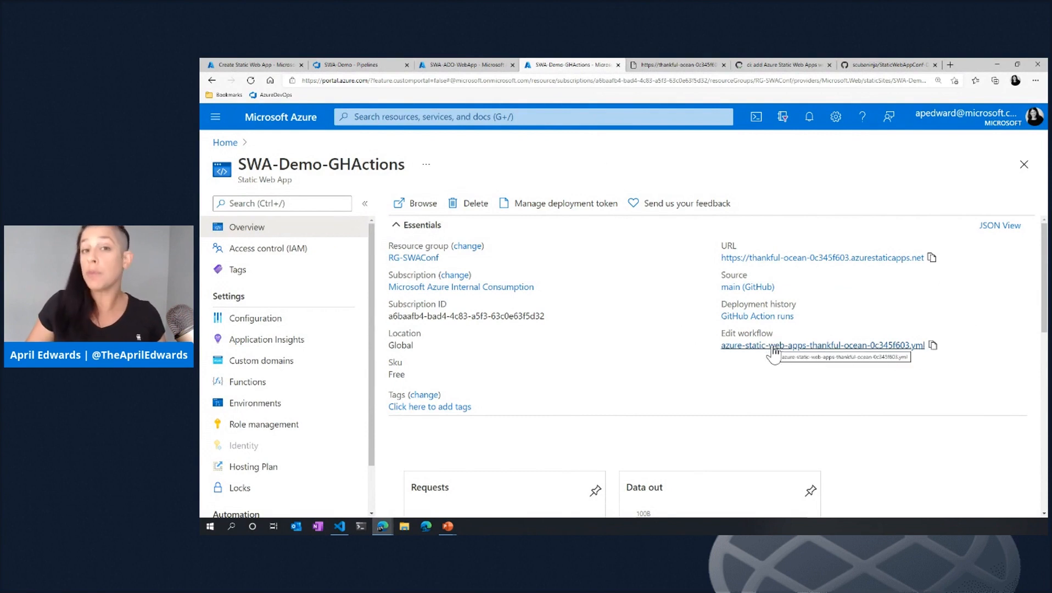
mouse_move(756, 315)
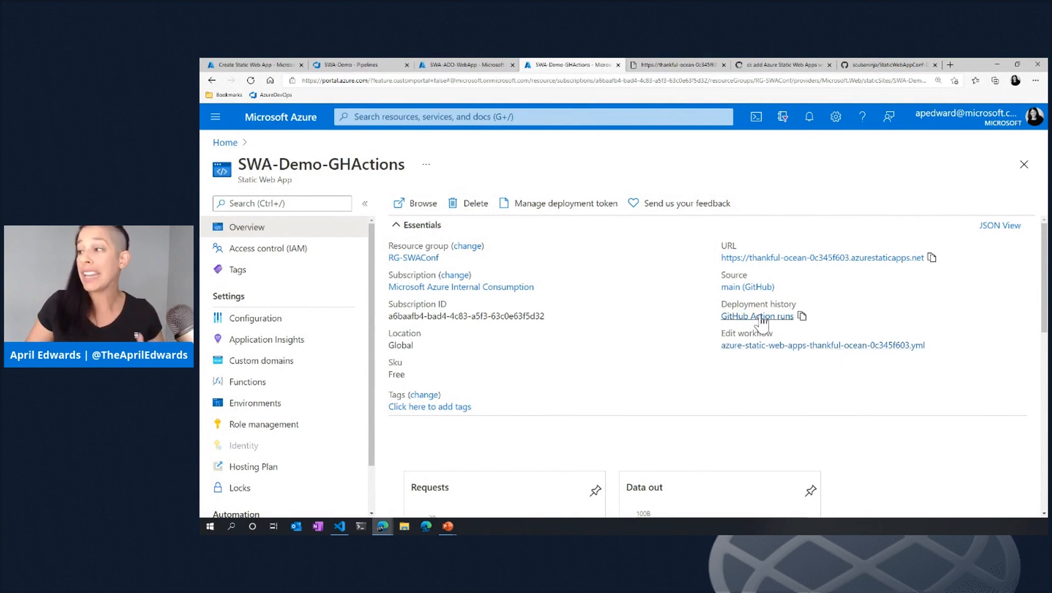
mouse_move(764, 381)
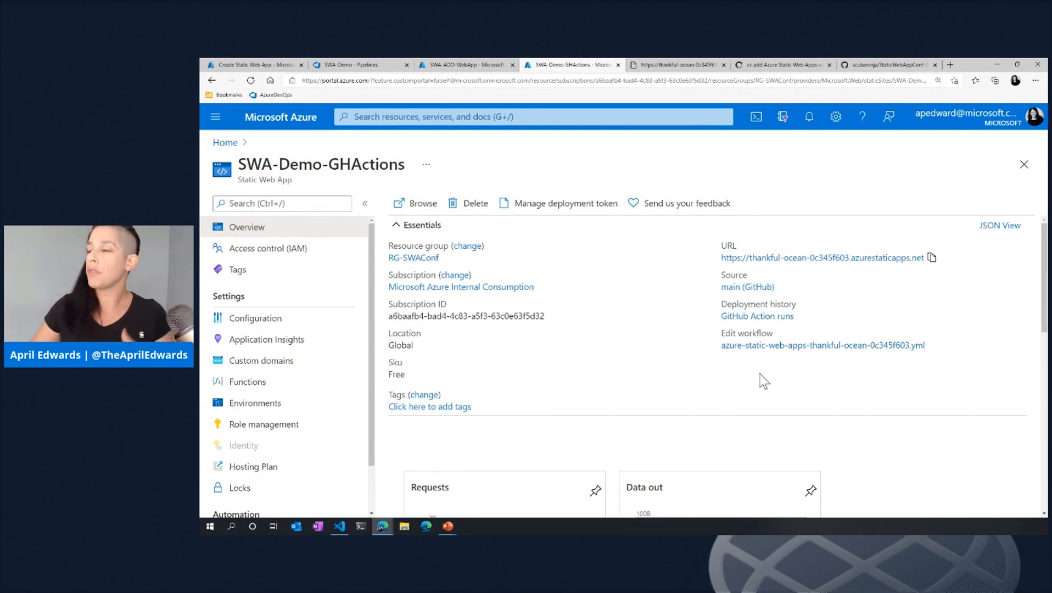
left_click(677, 64)
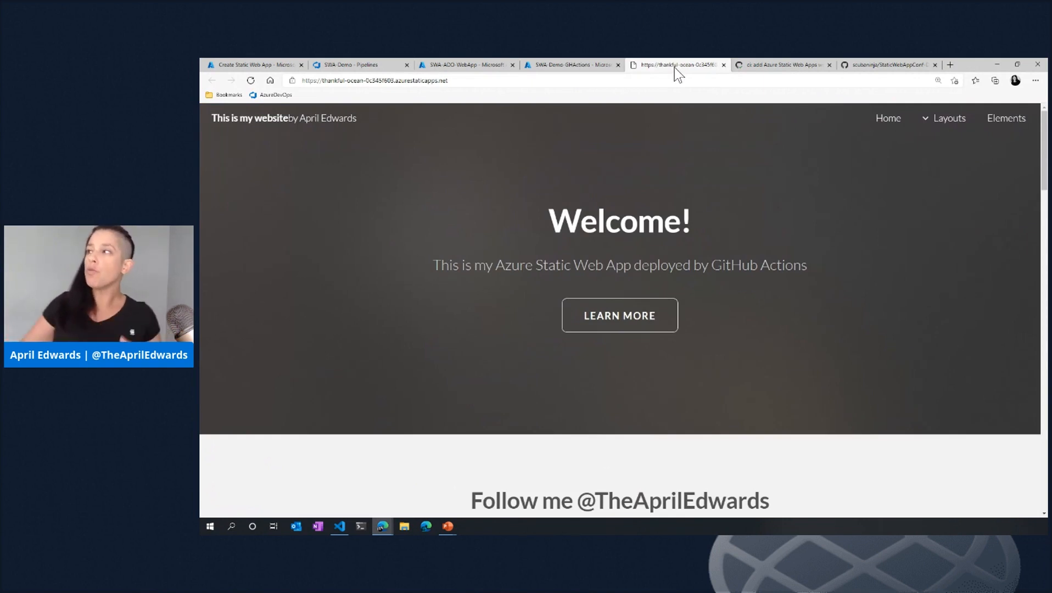
left_click(887, 65)
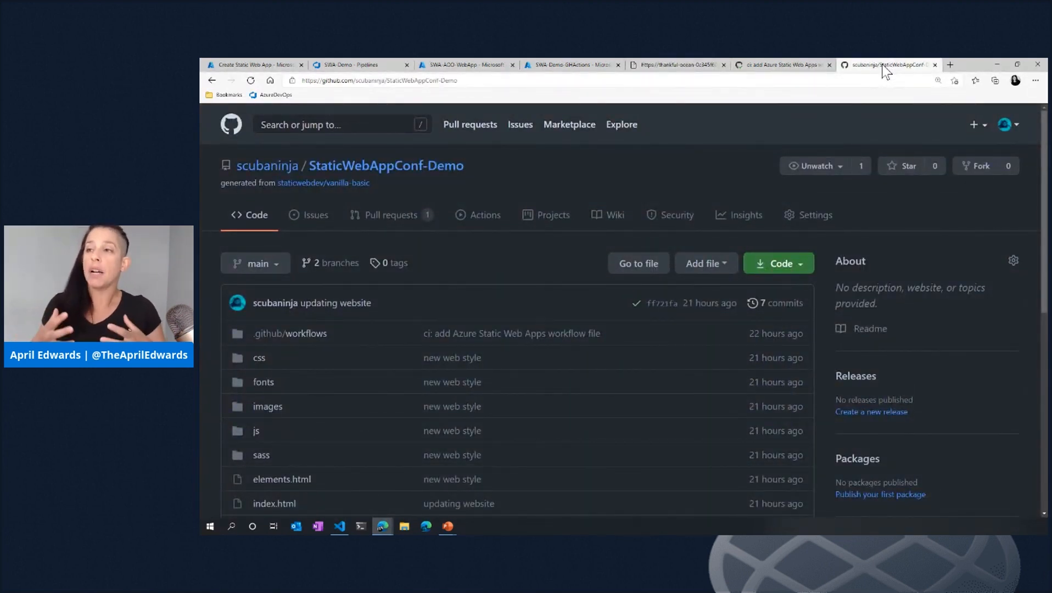
mouse_move(882, 145)
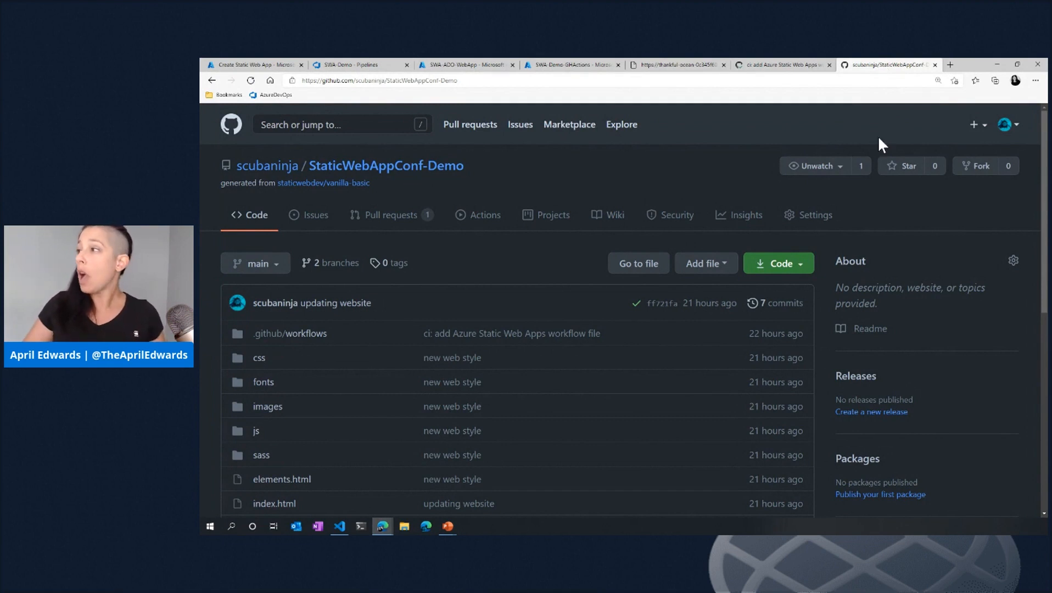
Create a new branch SWAdemo from main
scroll("down", 3)
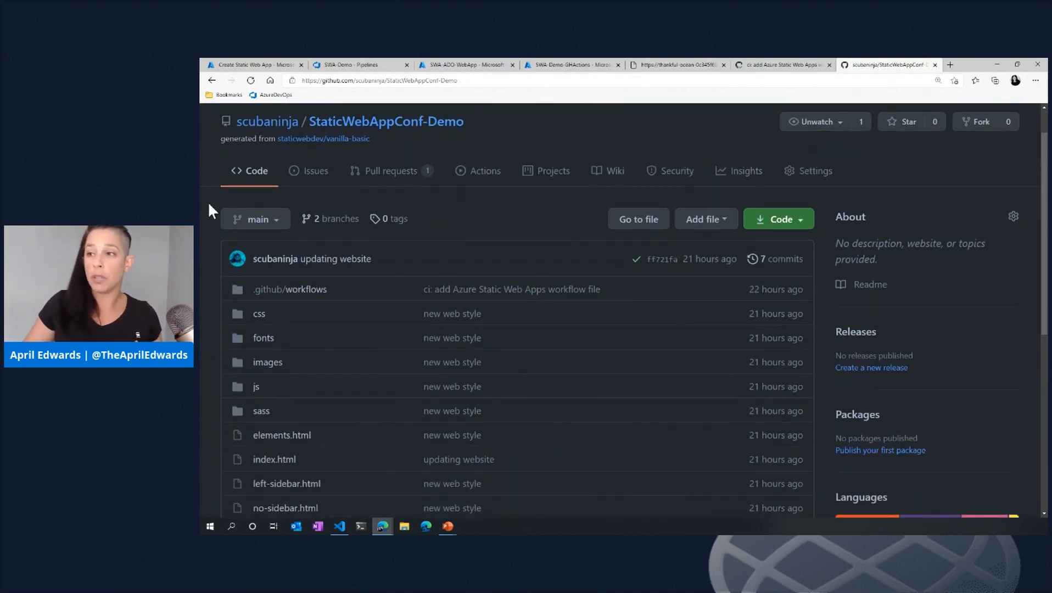
left_click(254, 219)
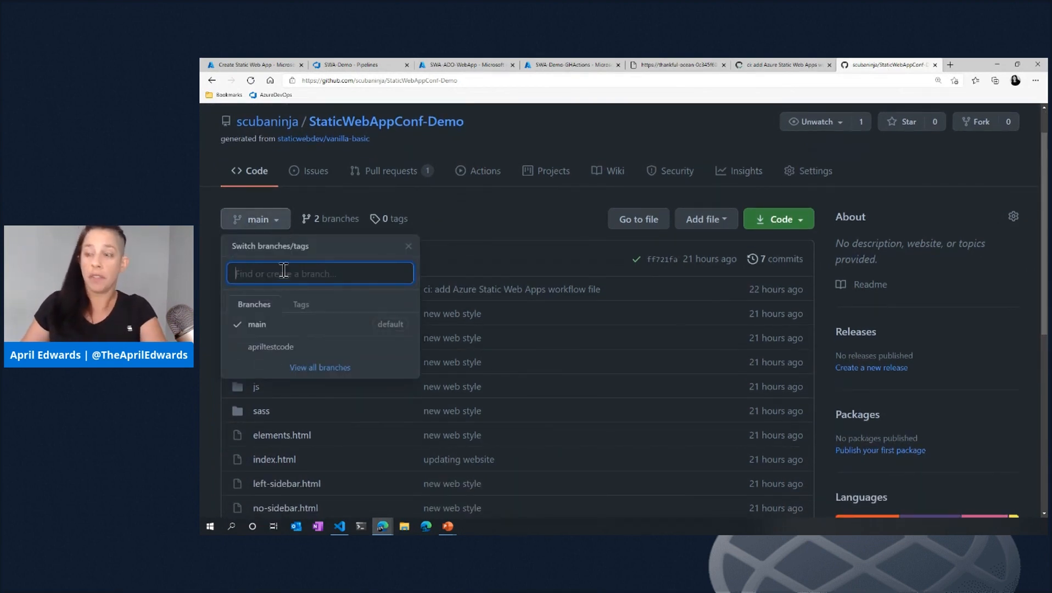
type("SWADEMO")
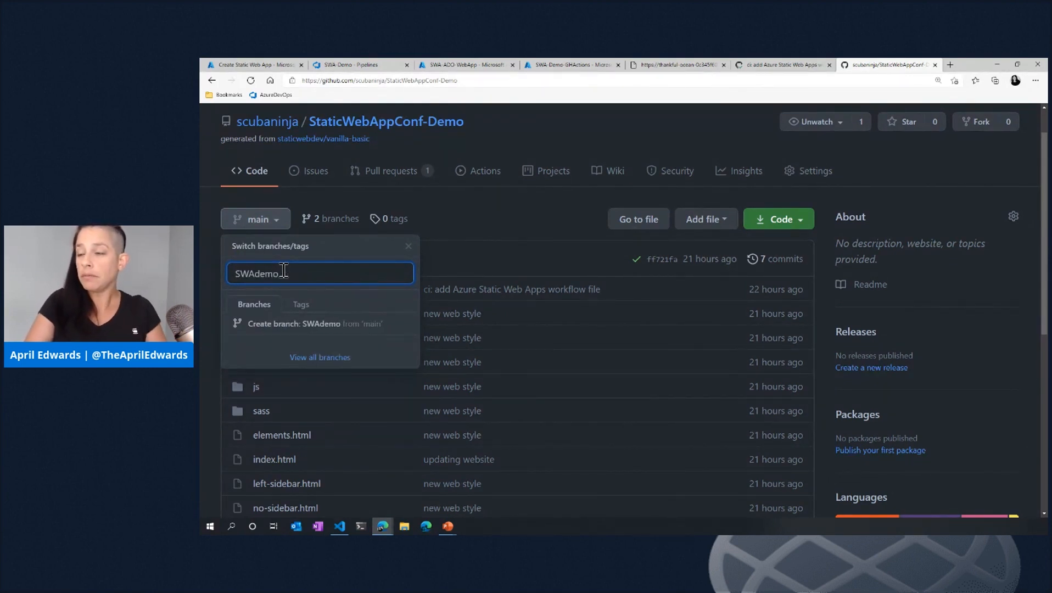
left_click(313, 323)
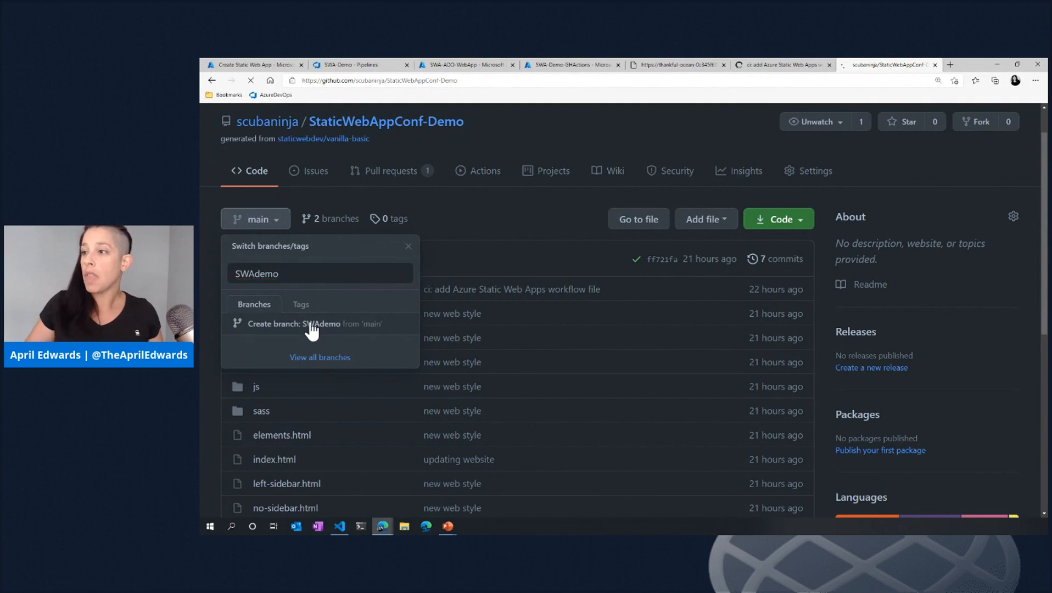
left_click(312, 324)
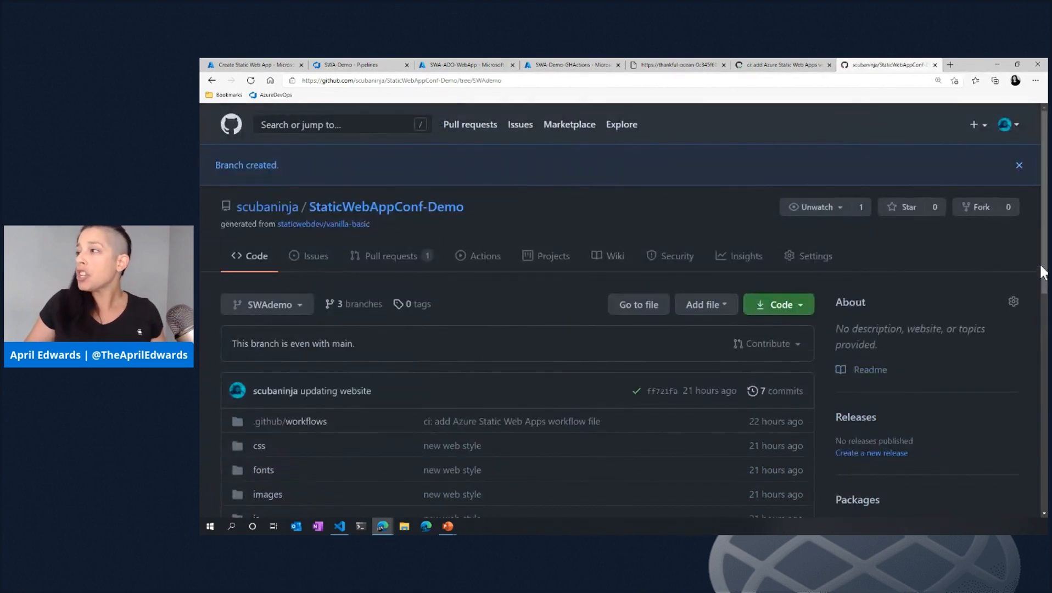
Open index.html on the SWAdemo branch
scroll("down", 3)
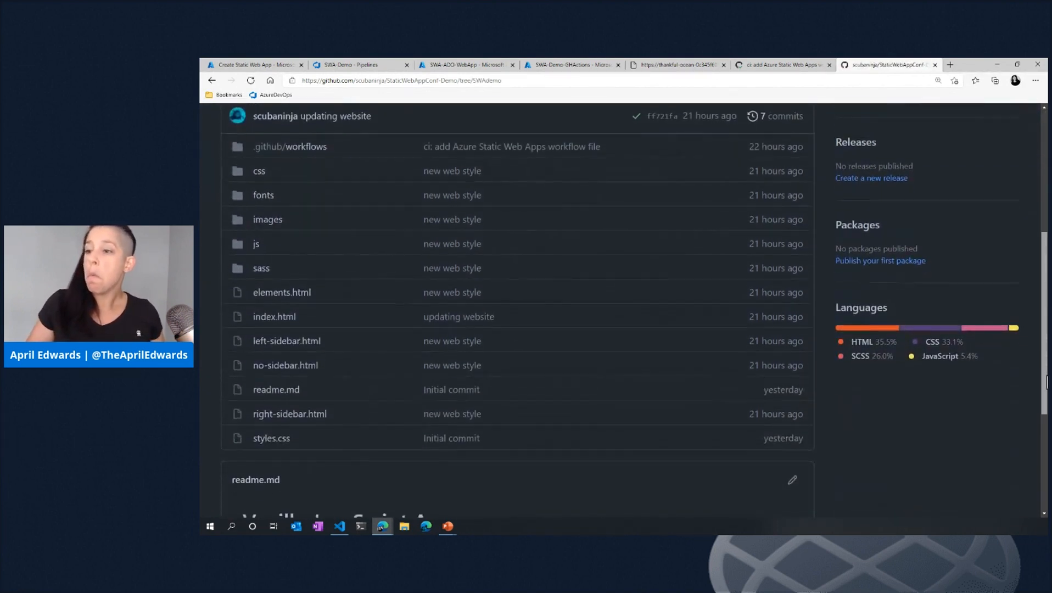
left_click(274, 315)
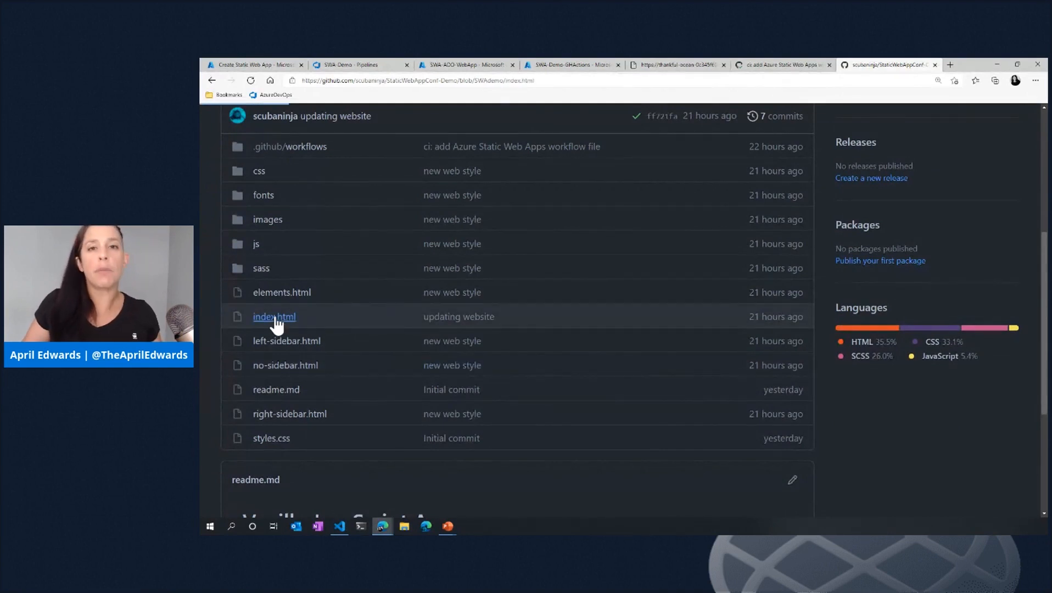
left_click(273, 316)
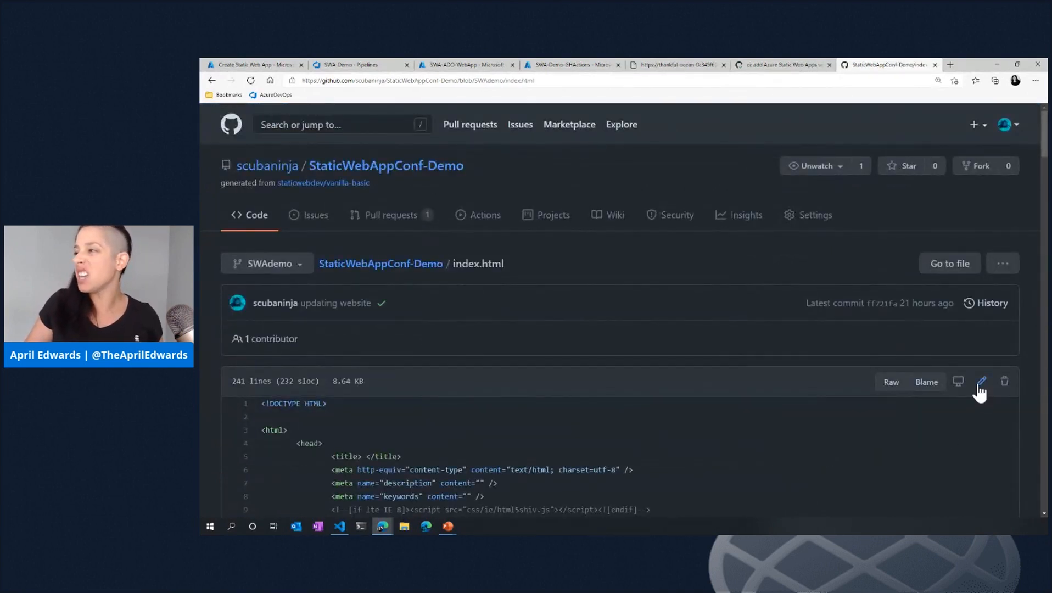
Open the index.html editor to add the 'Hello SWA Conf!' heading
left_click(980, 382)
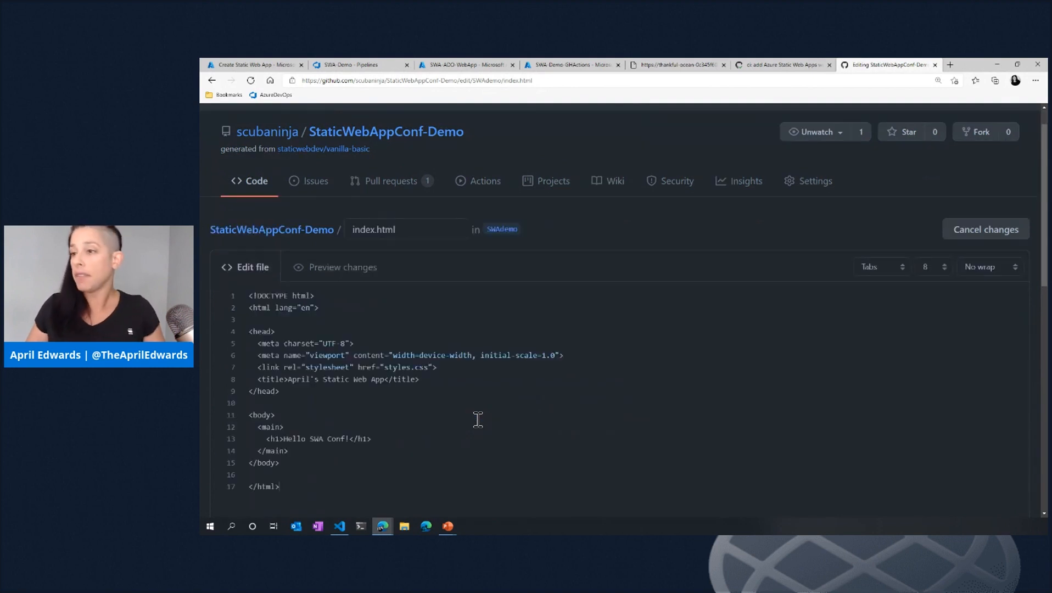
mouse_move(634, 371)
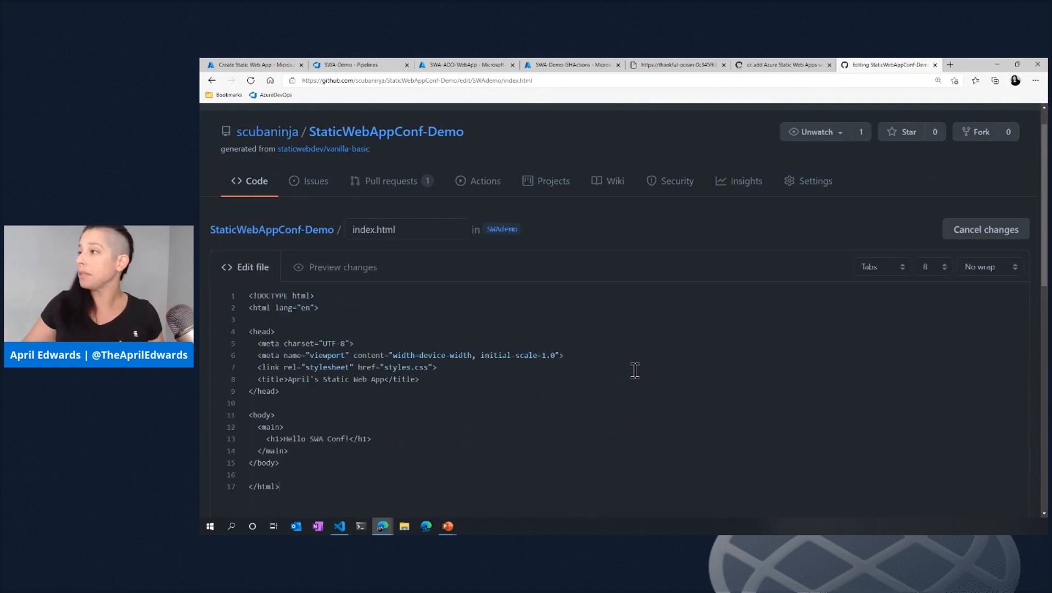
Enter commit message 'update index.html' and commit straight to the SWAdemo branch
scroll("down", 3)
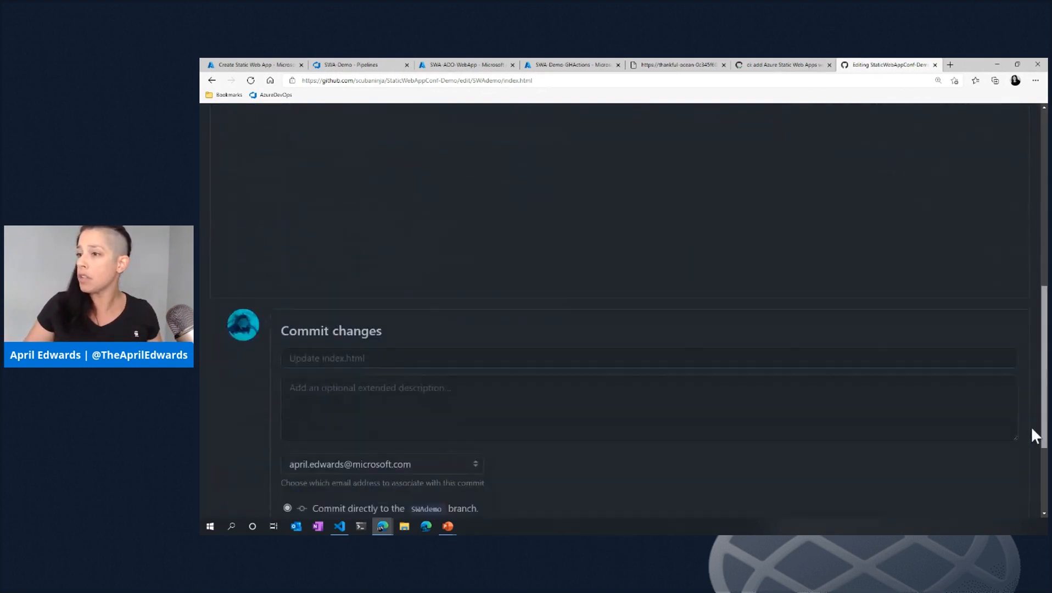
scroll("down", 3)
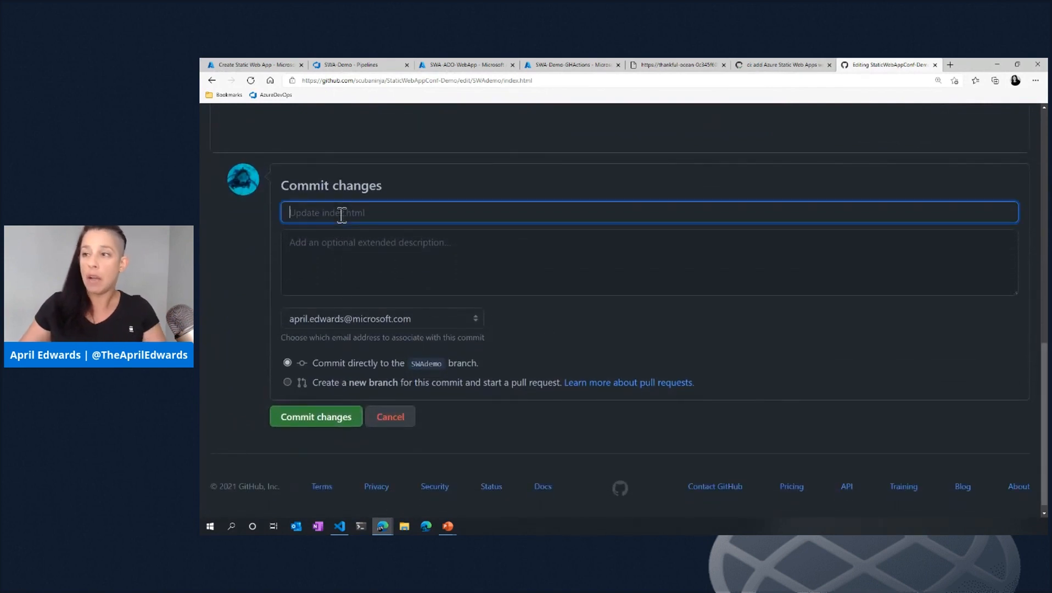
type("update i")
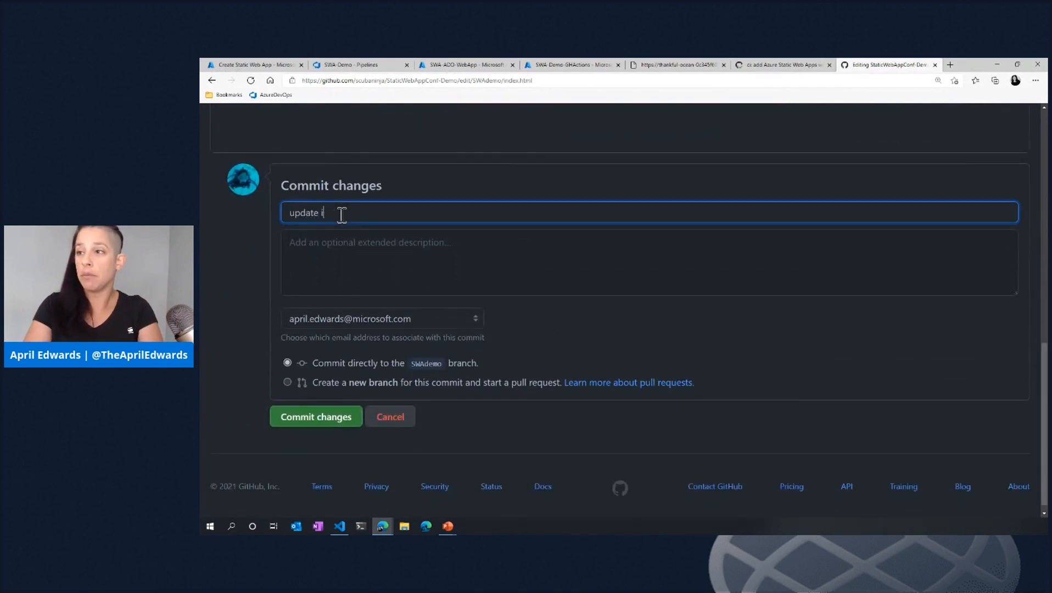
type("ndex")
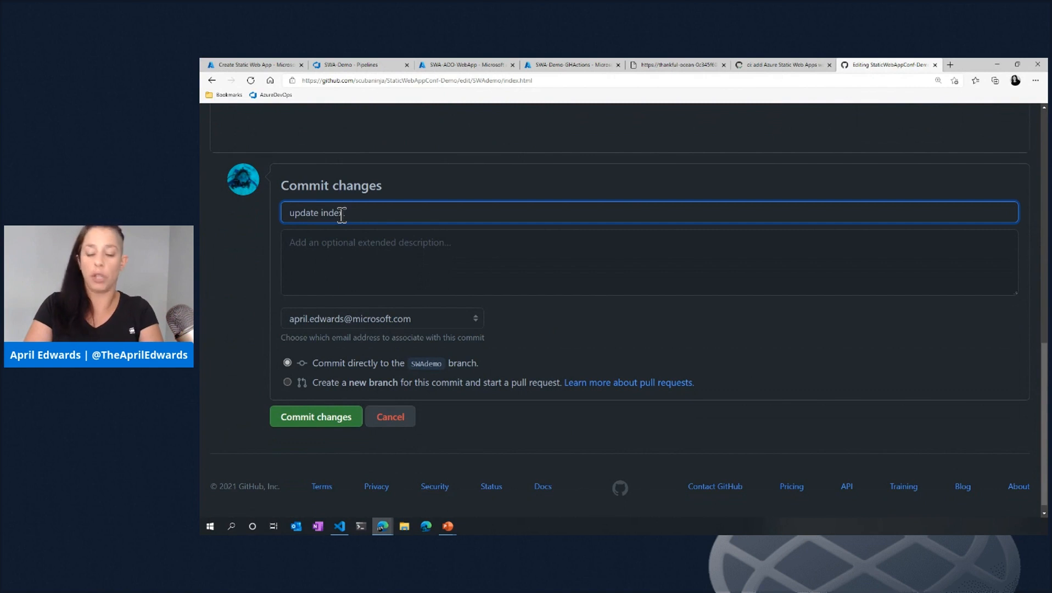
type(".html")
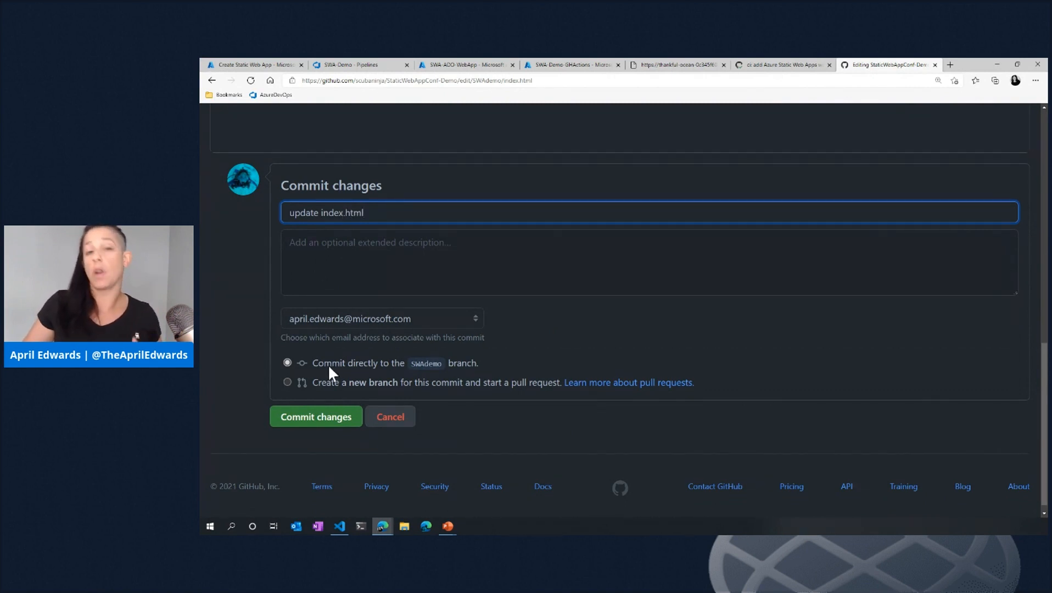
left_click(315, 416)
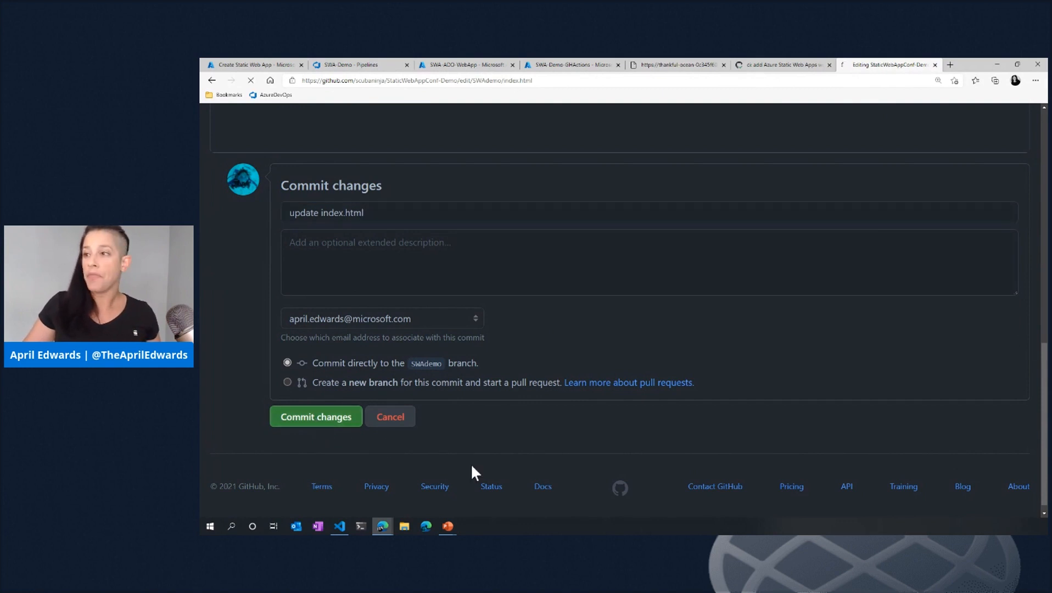
left_click(315, 417)
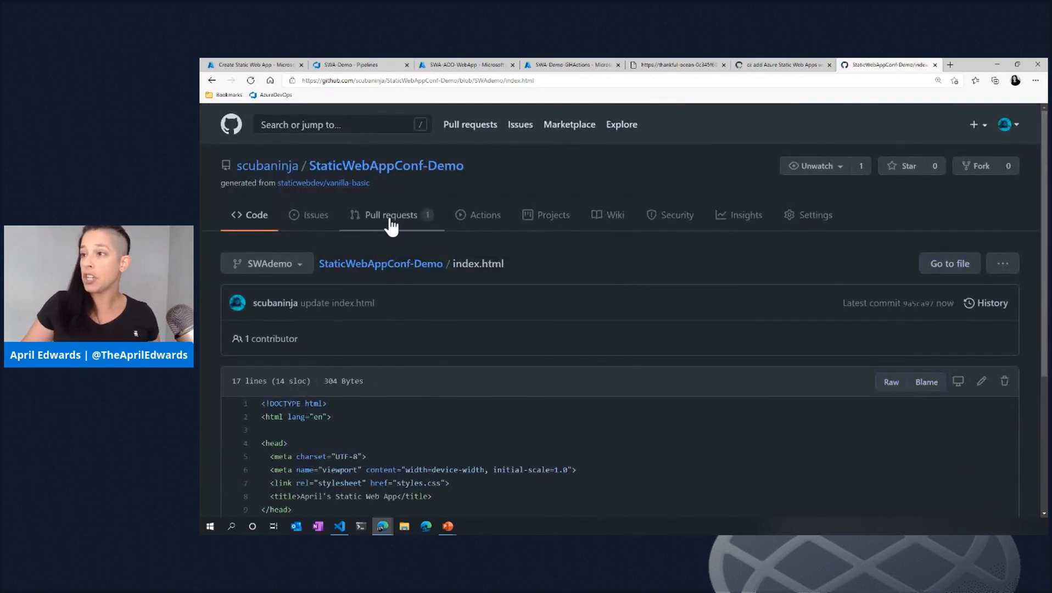
Start a pull request from the SWAdemo branch and review the index.html diff
left_click(391, 215)
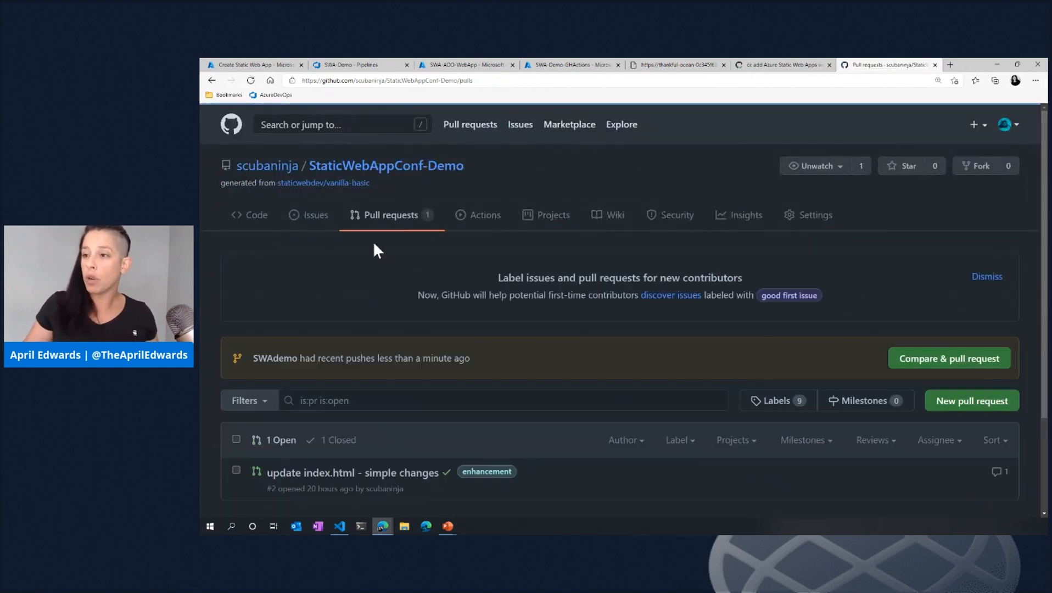
mouse_move(857, 384)
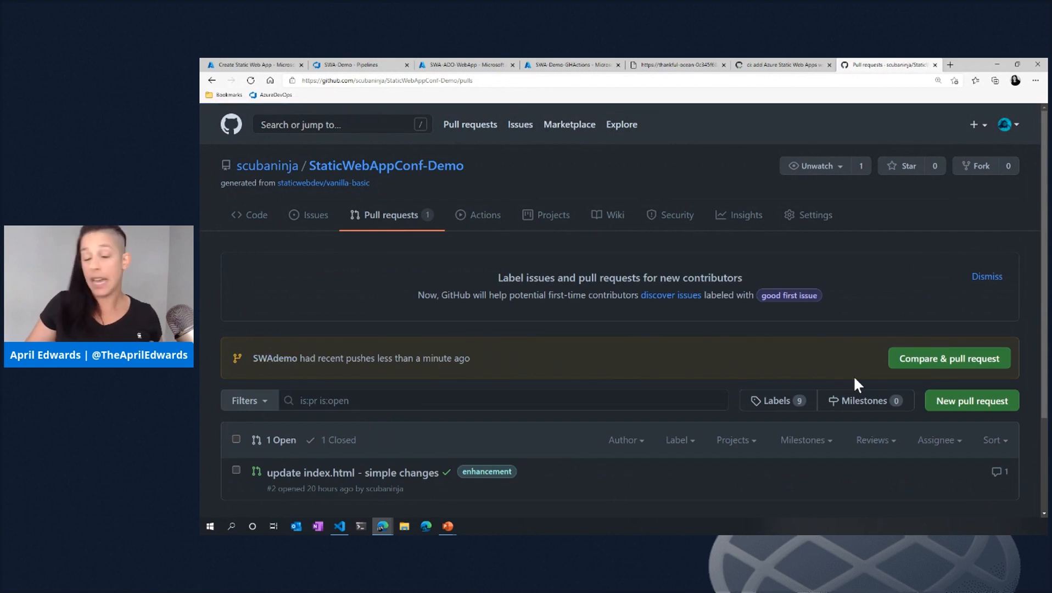
mouse_move(936, 394)
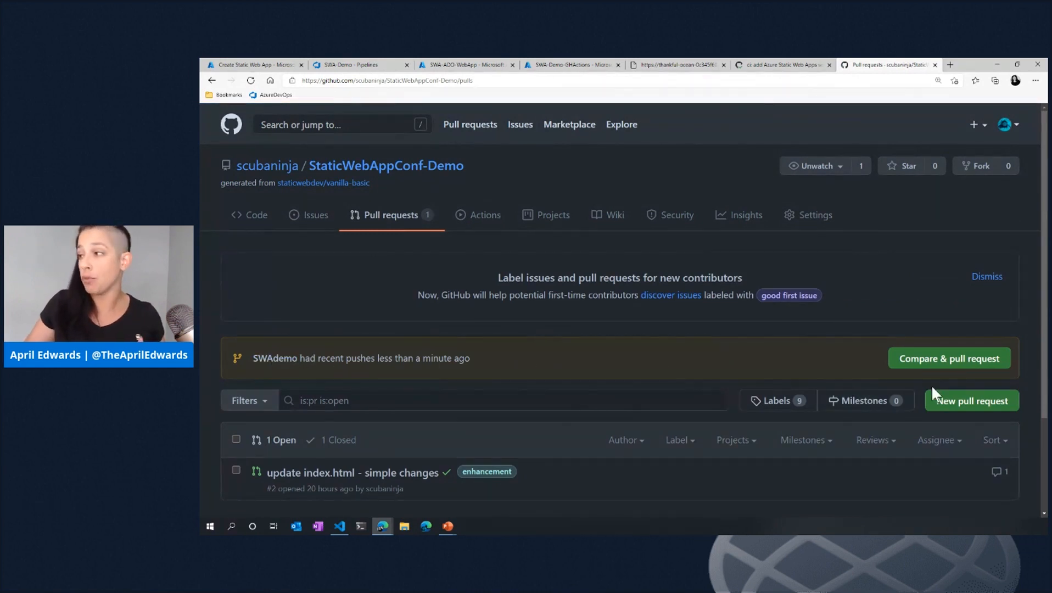
mouse_move(947, 373)
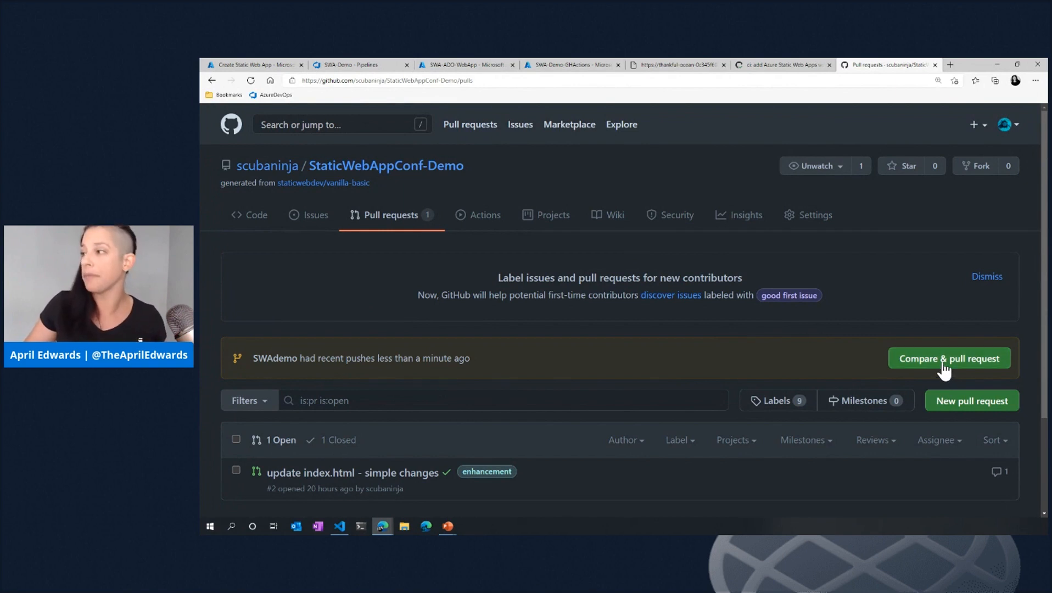
left_click(949, 358)
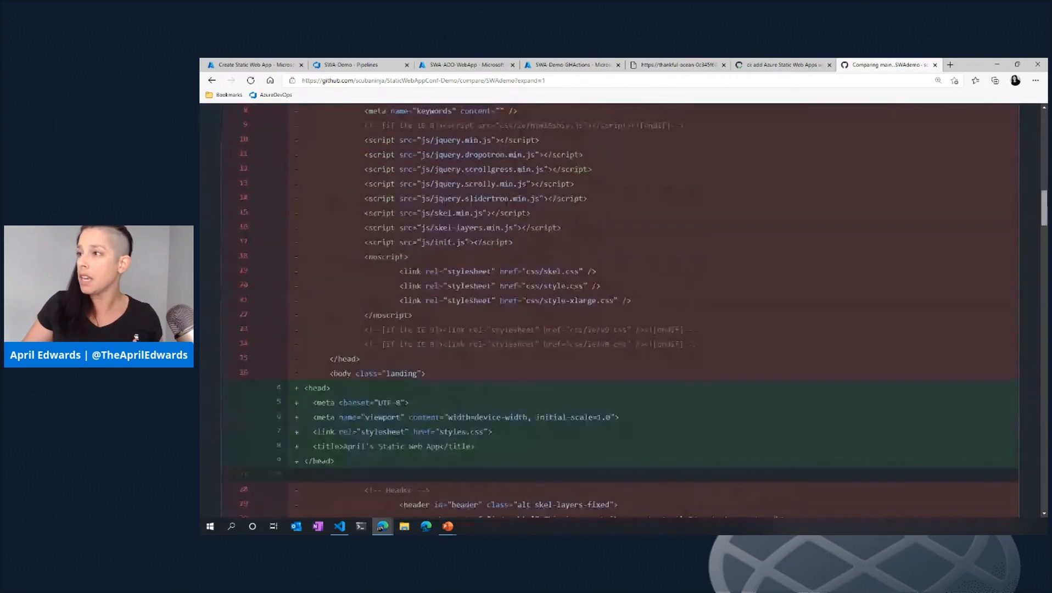
scroll("down", 3)
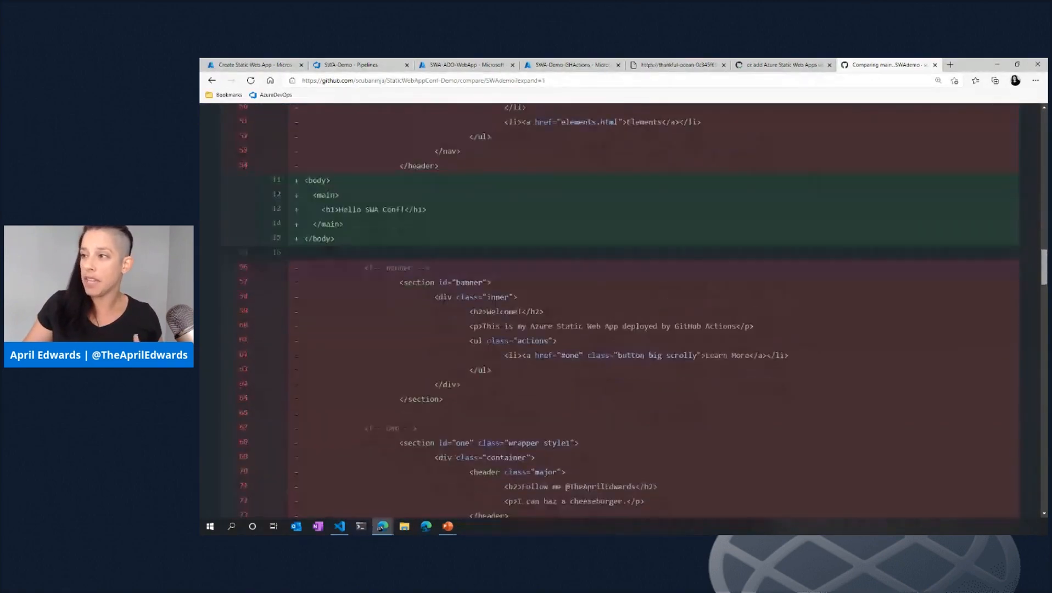
scroll("down", 3)
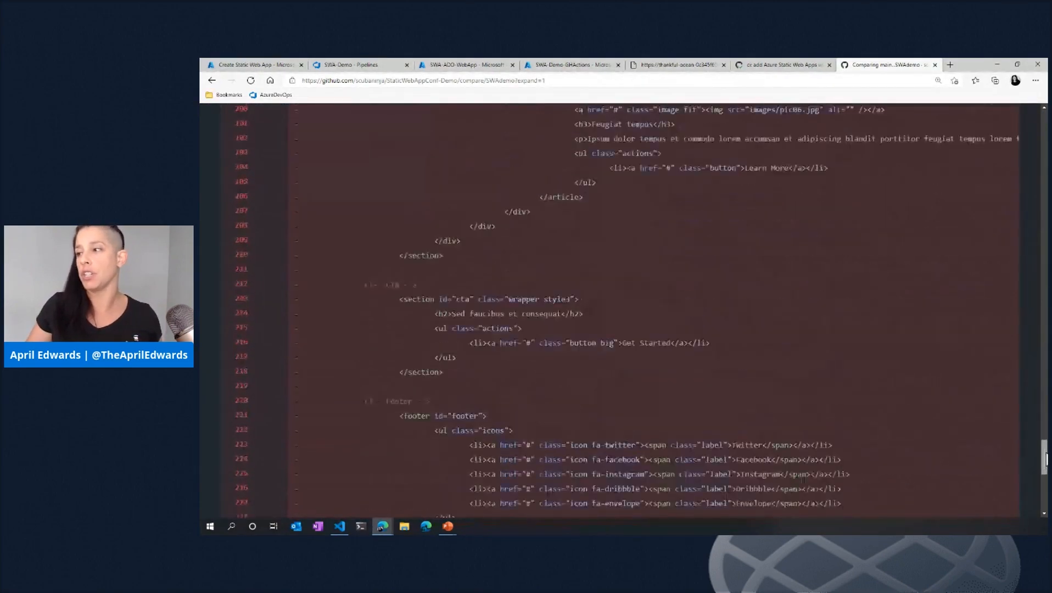
scroll("up", 3)
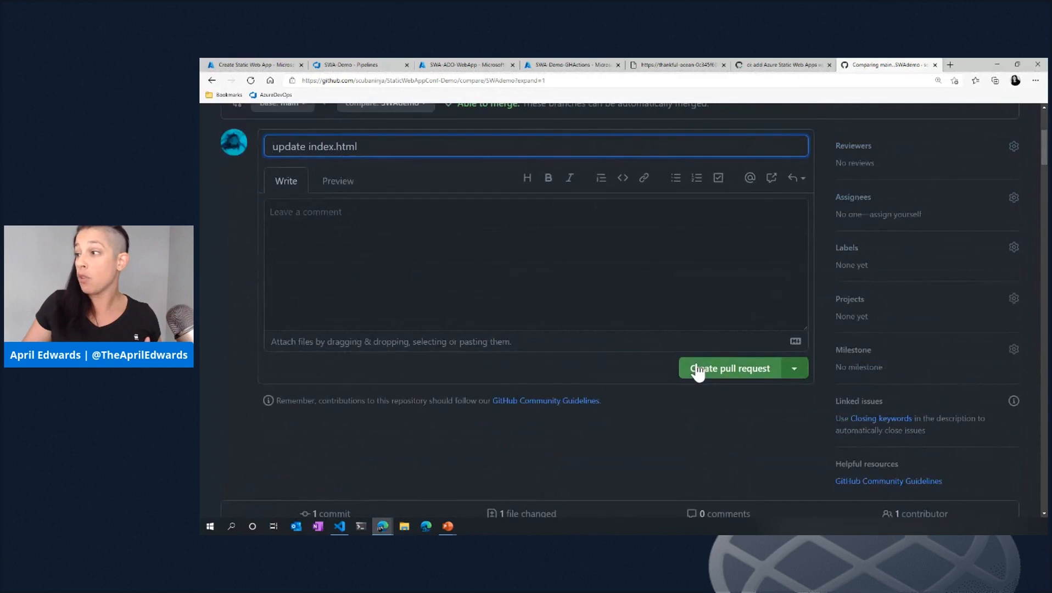
Create pull request 'update index.html' into main and scroll to its checks
left_click(728, 368)
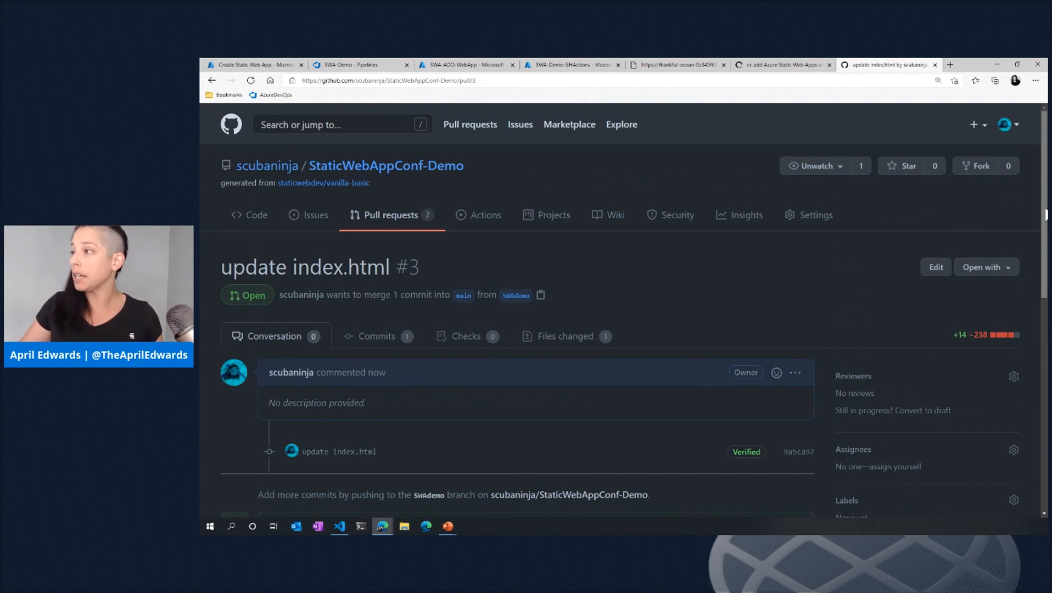
scroll("down", 3)
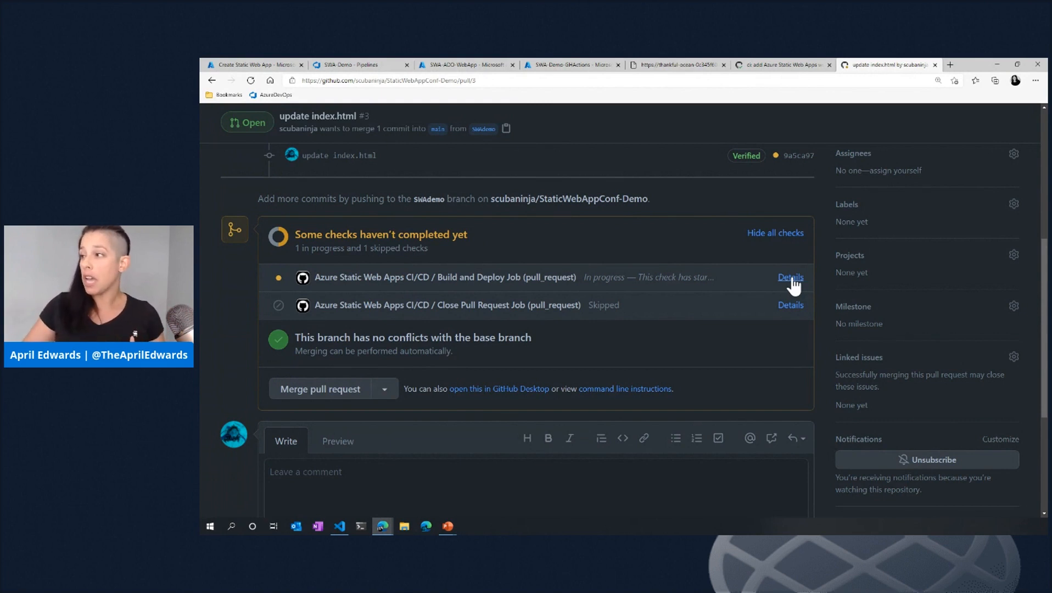
left_click(790, 277)
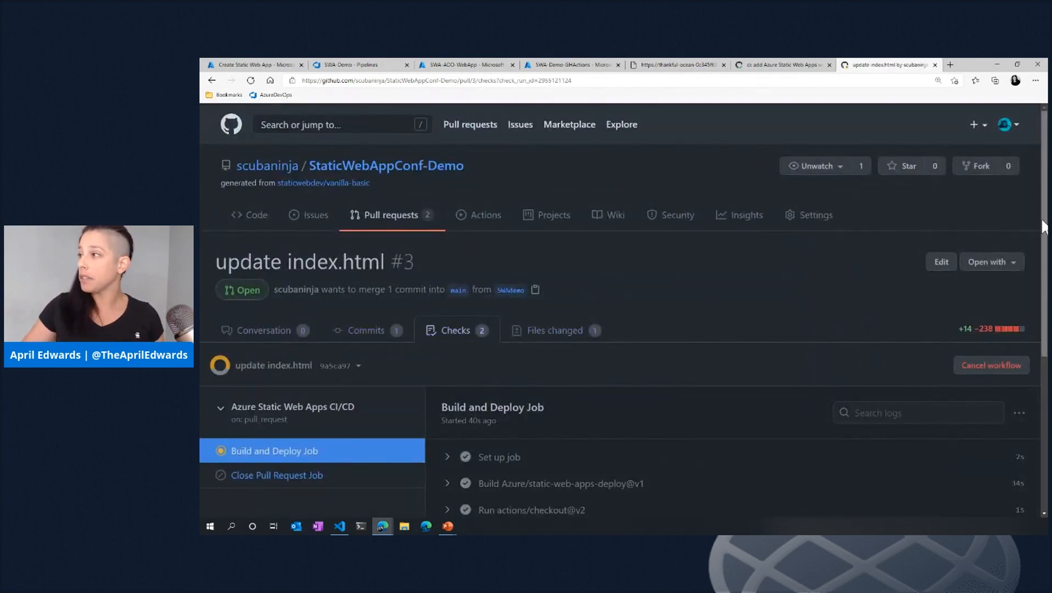
scroll("down", 3)
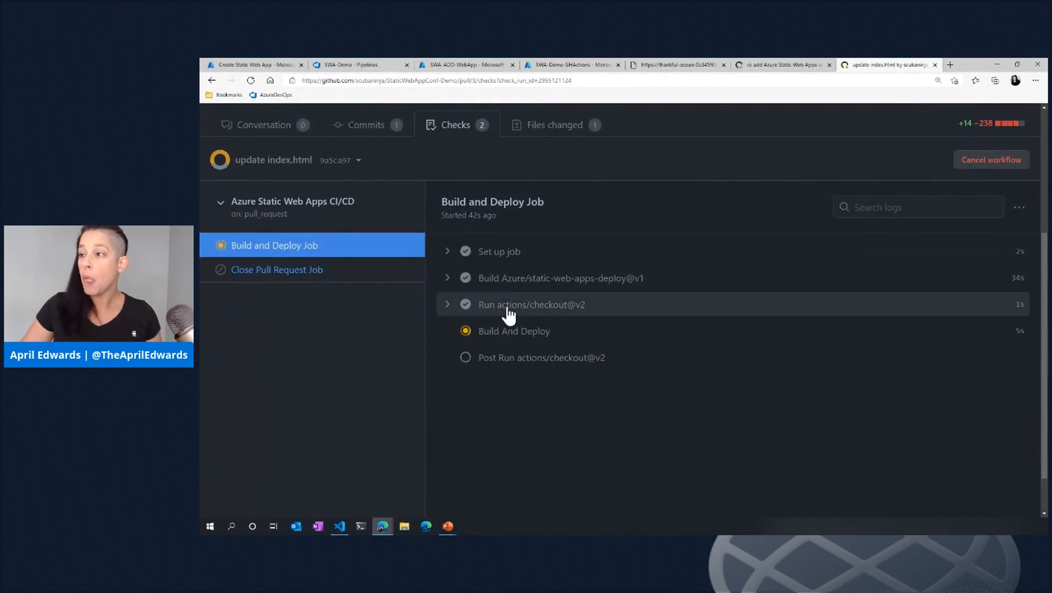
mouse_move(502, 282)
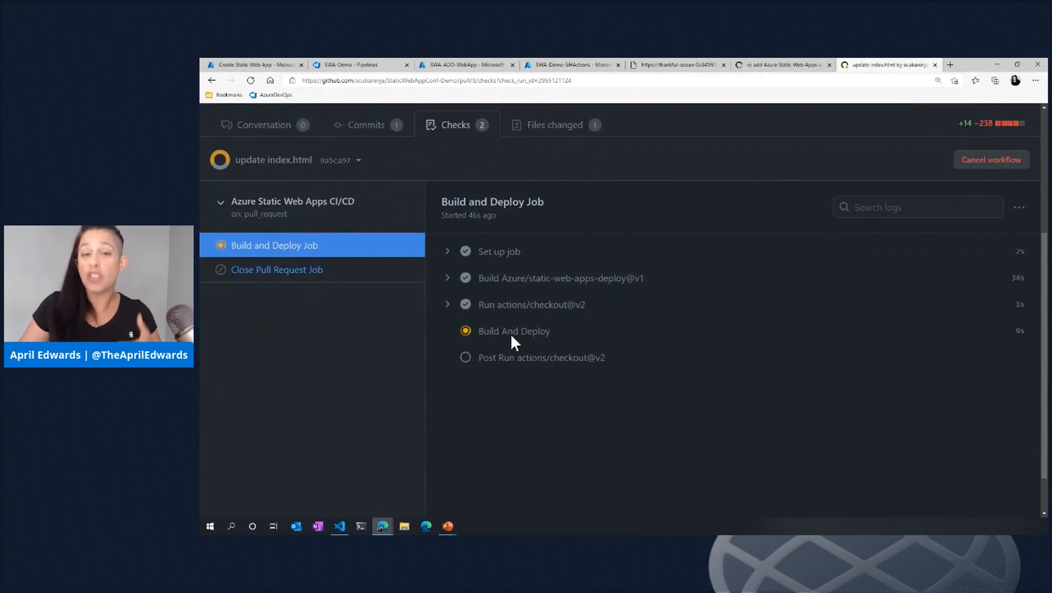
mouse_move(549, 385)
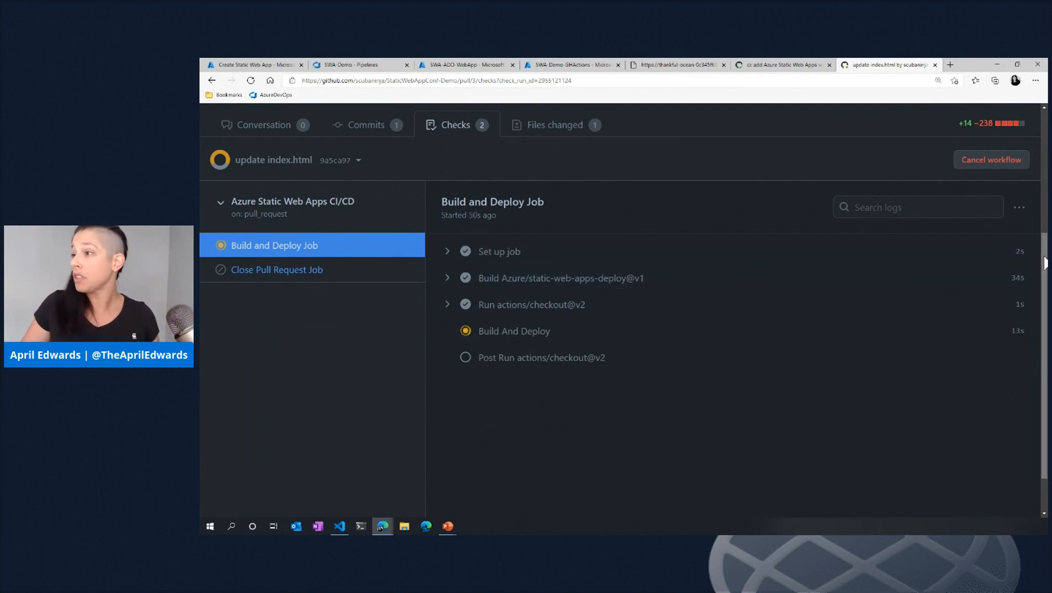
scroll("up", 3)
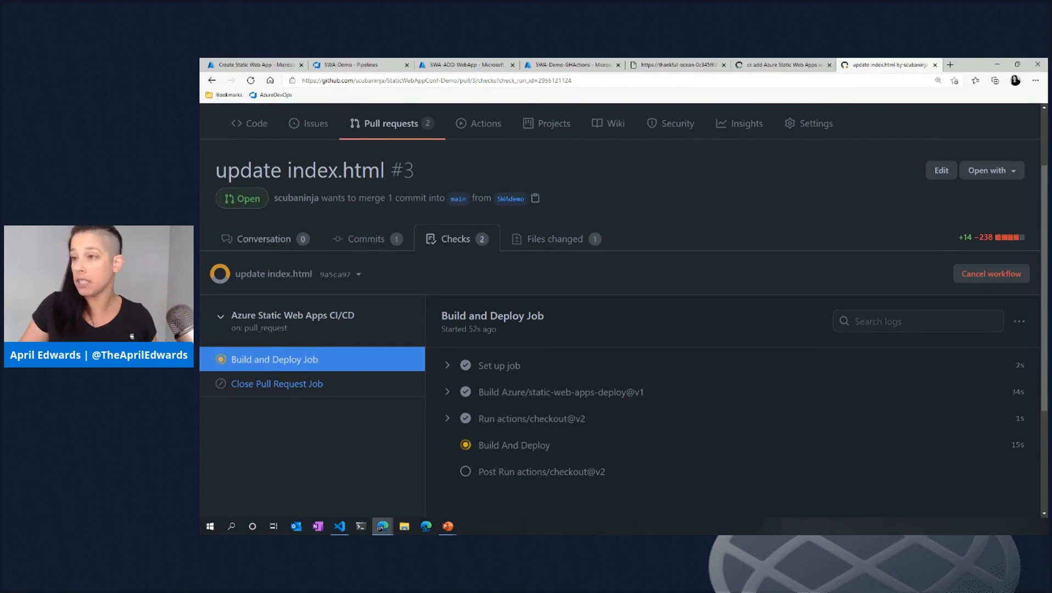
left_click(264, 238)
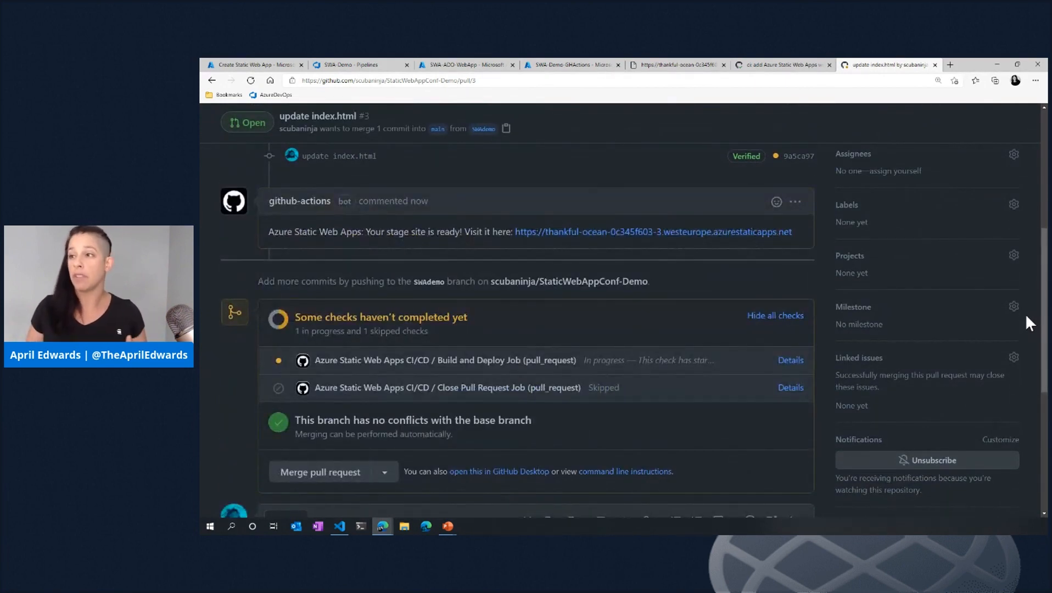
mouse_move(985, 225)
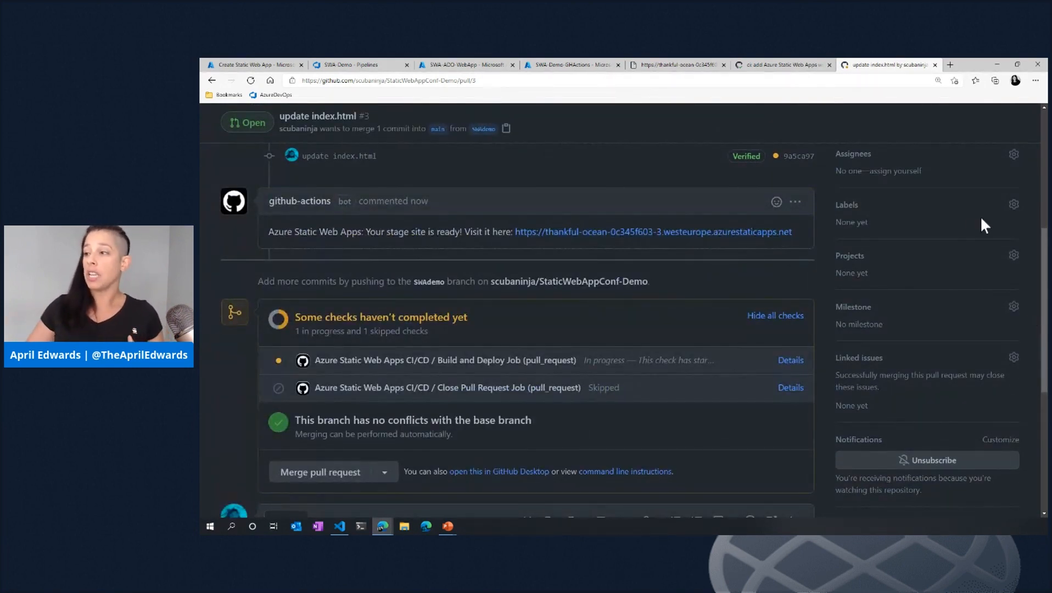
mouse_move(311, 211)
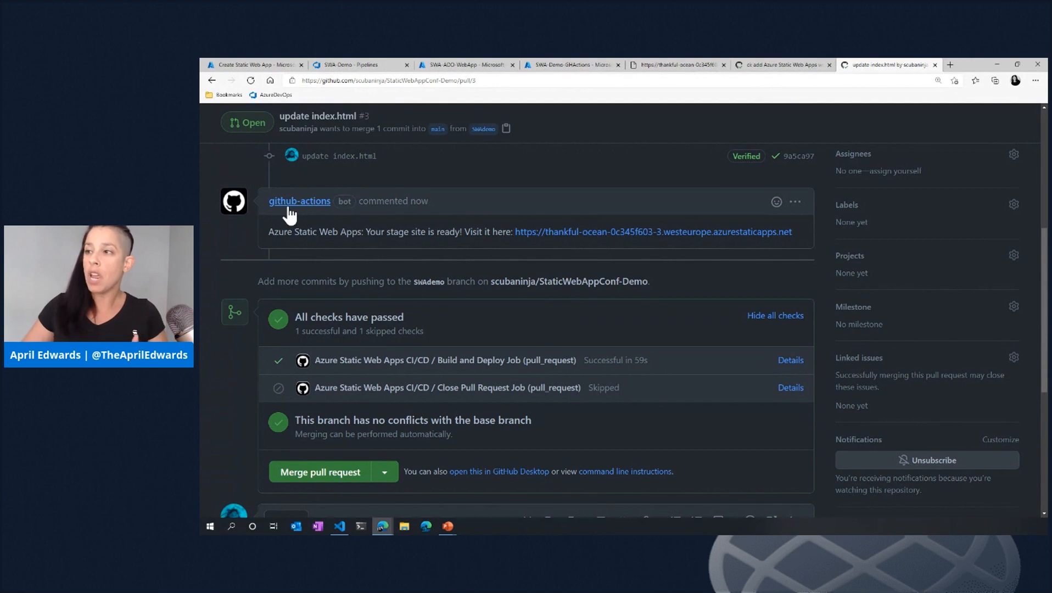
mouse_move(595, 241)
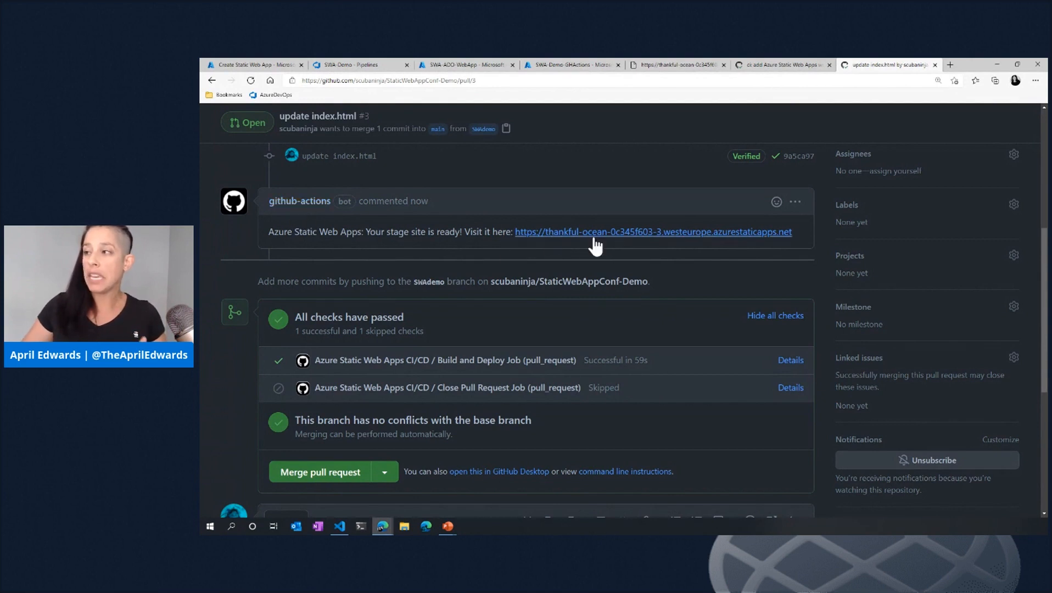
mouse_move(648, 248)
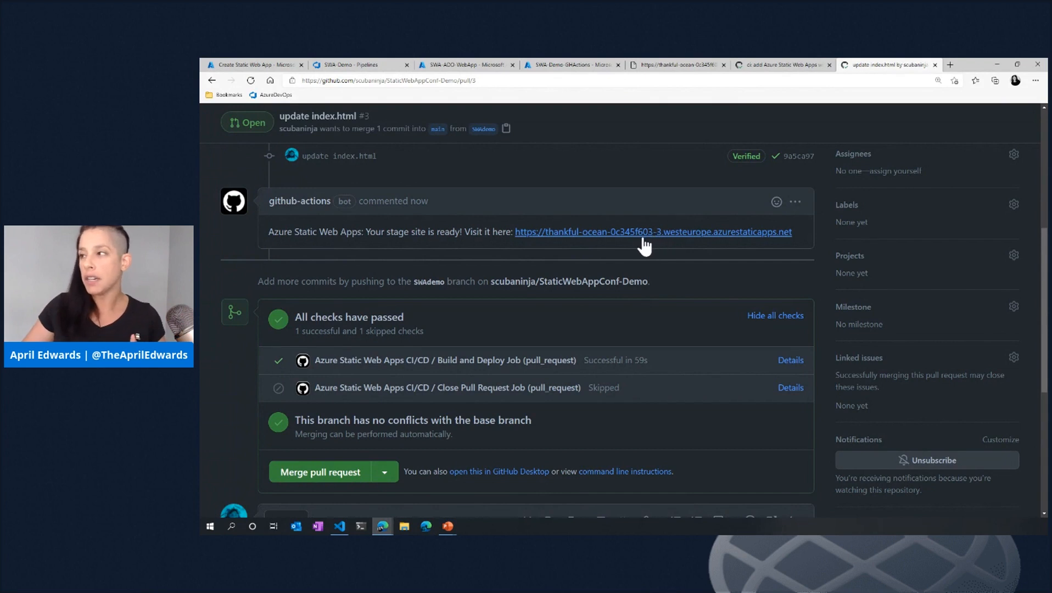
Open the staging site URL posted by the github-actions bot on PR #3
left_click(653, 231)
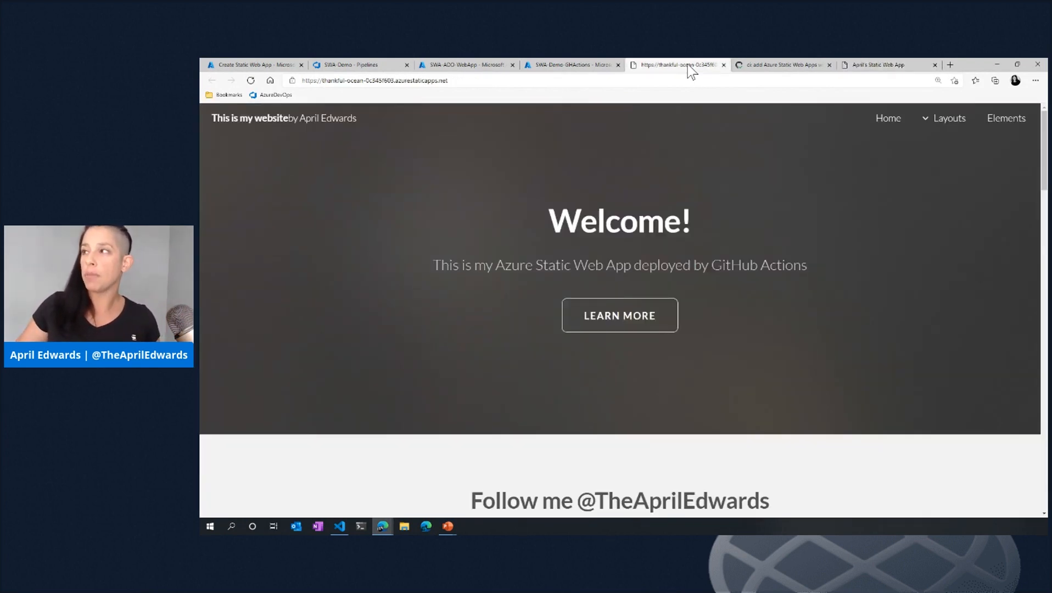
Select the staging site's address, then return to the GitHub PR #3 tab
left_click(375, 80)
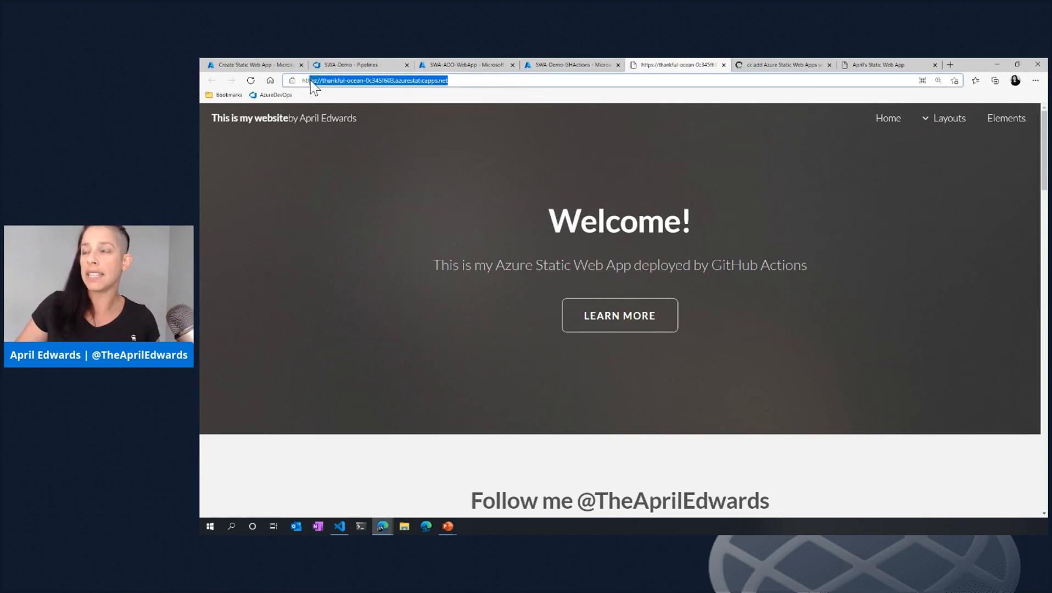
left_click(875, 65)
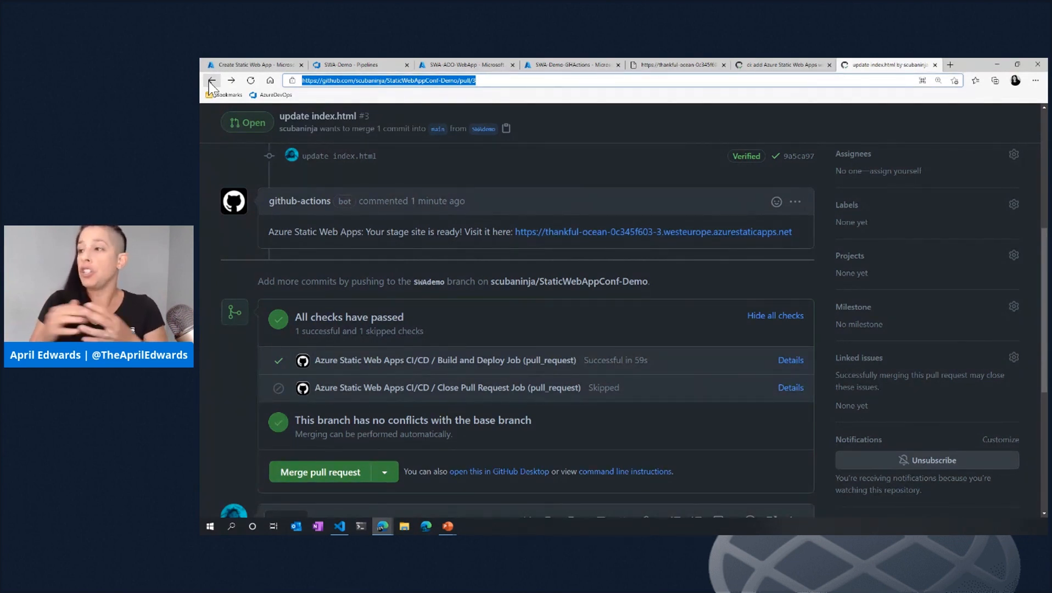
mouse_move(450, 352)
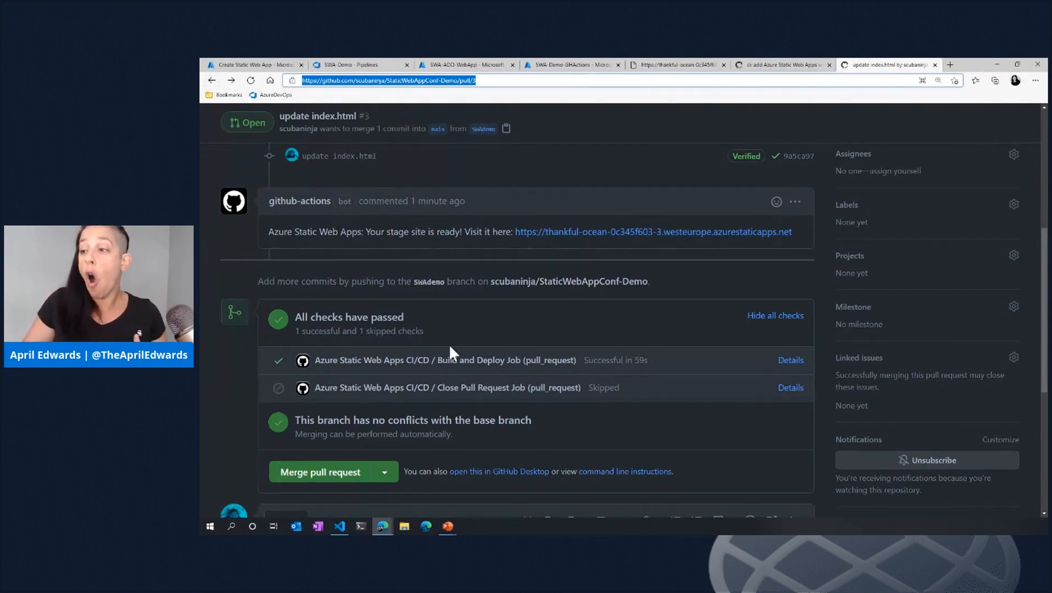